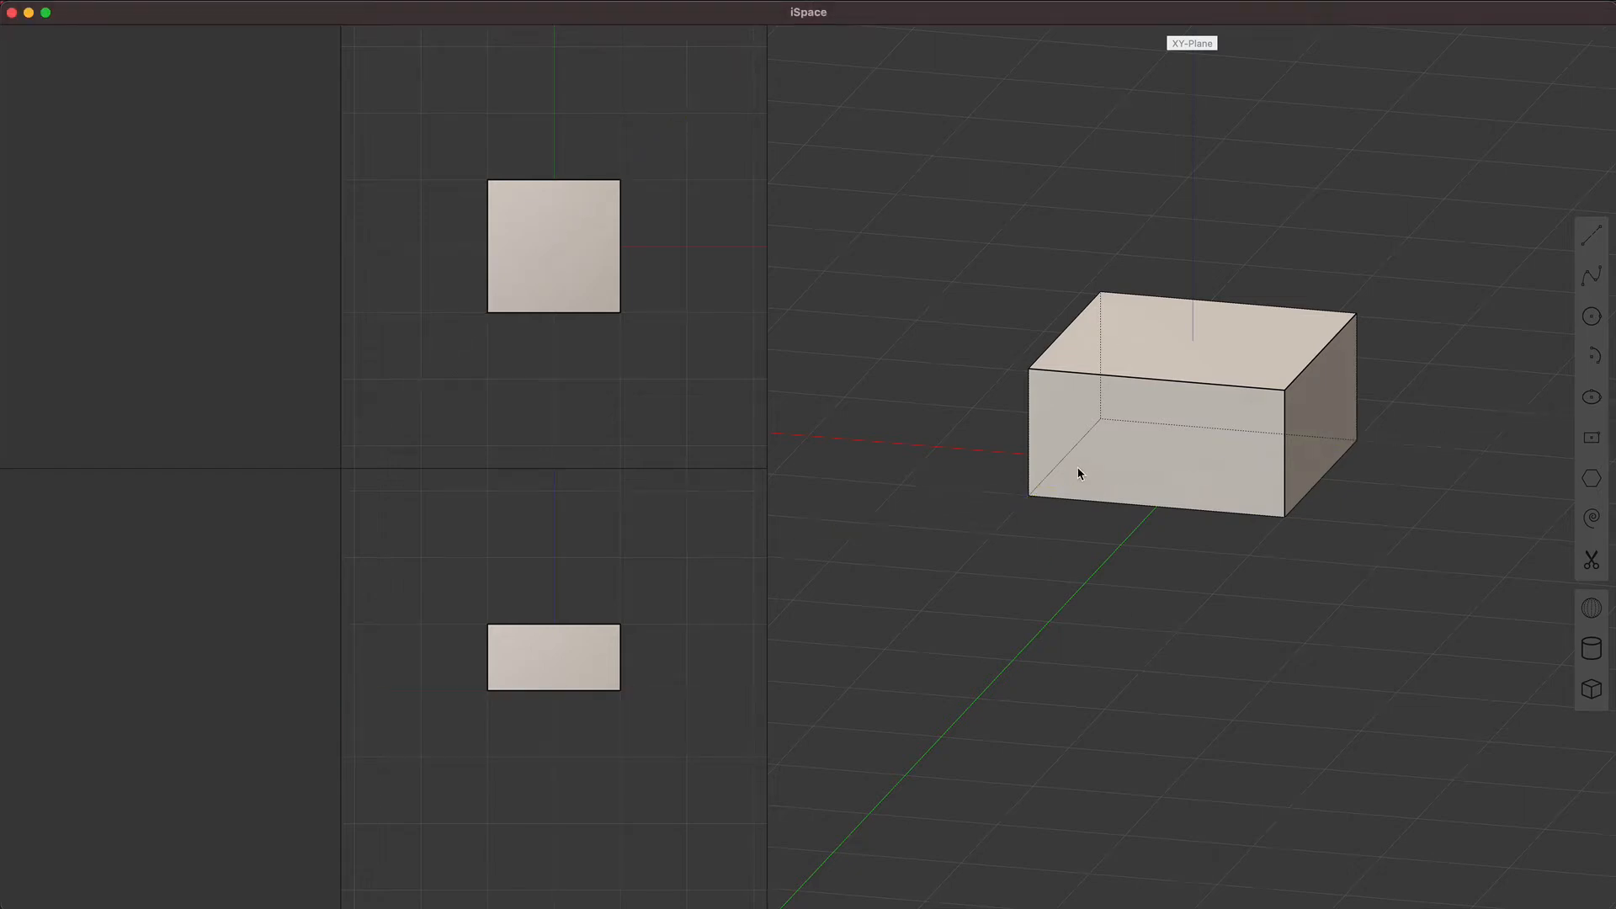
Step: Select the rectangular box so its move handles appear for repositioning
left_click(1079, 475)
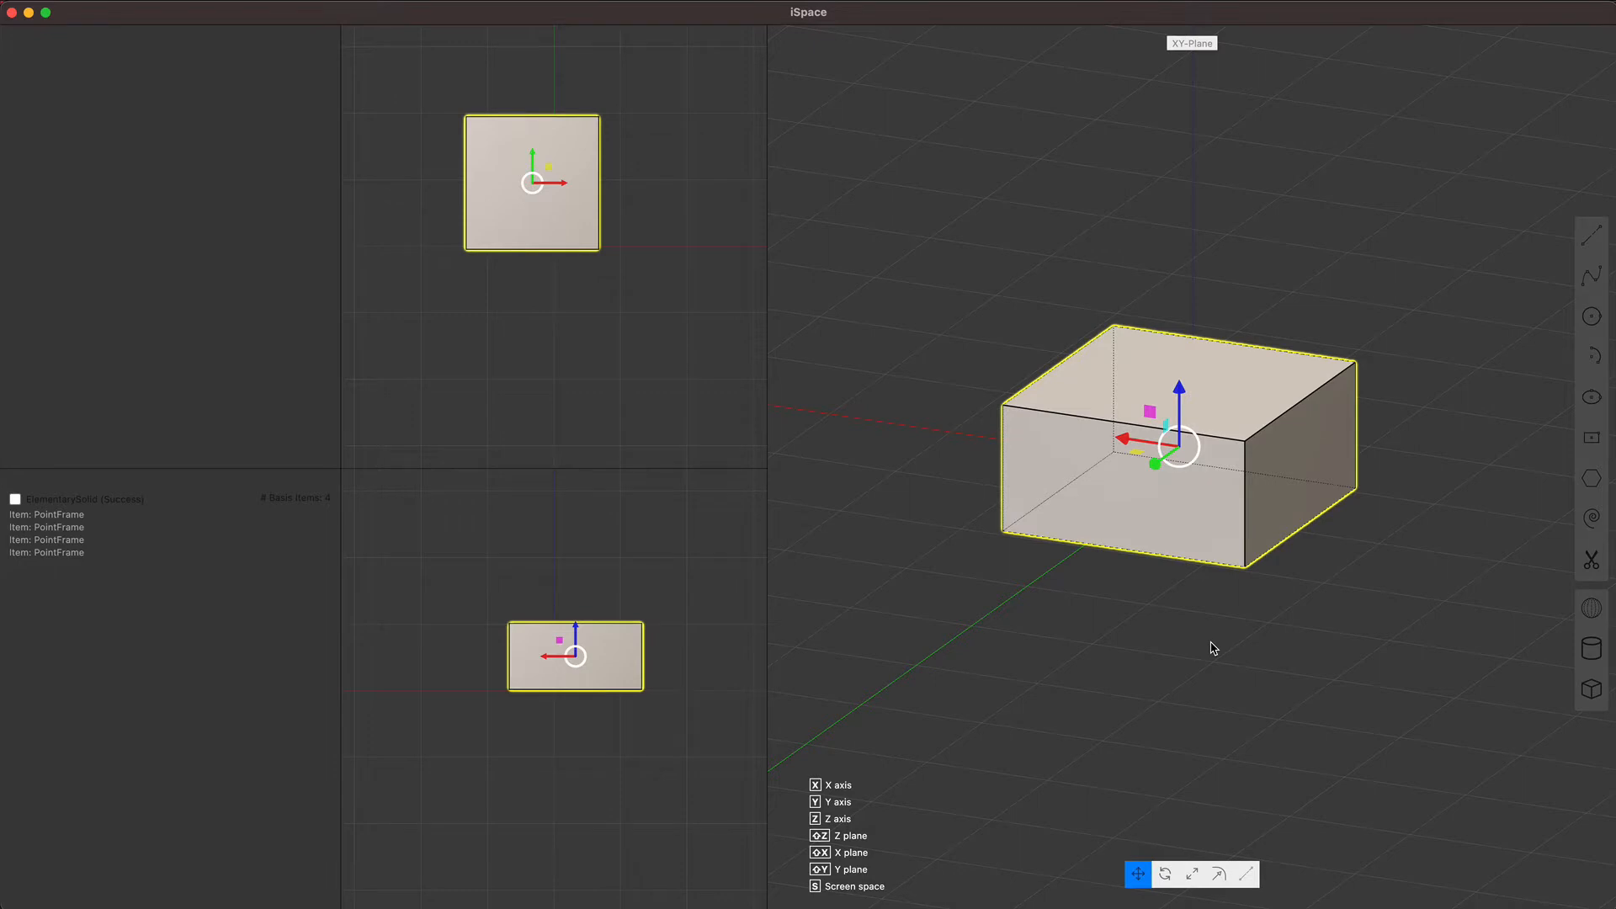
mouse_move(1171, 662)
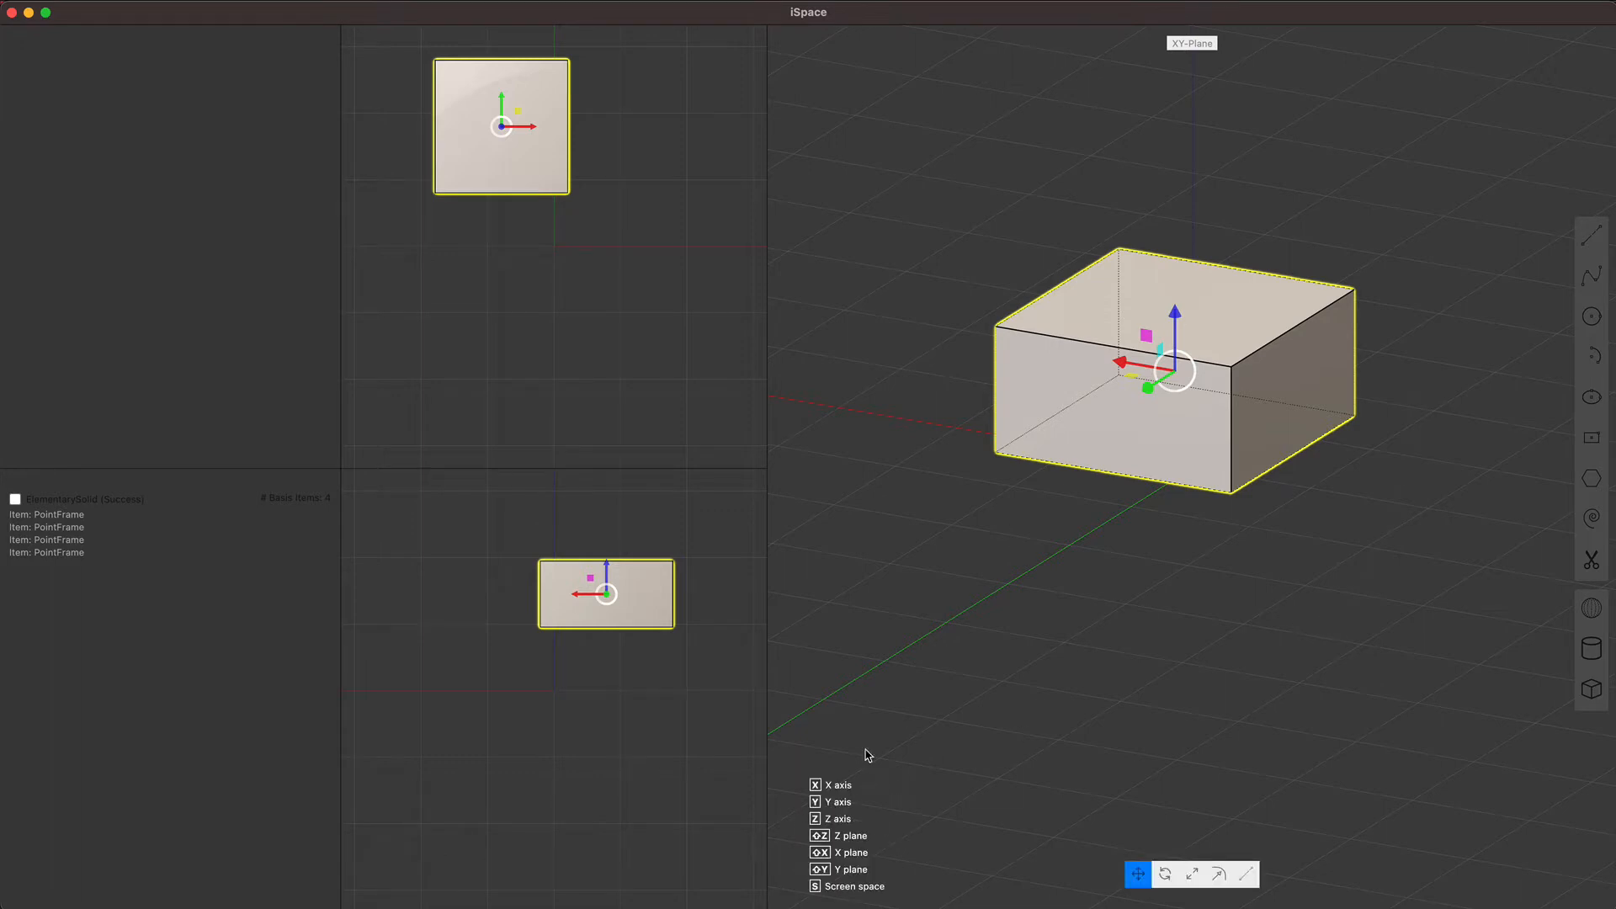
mouse_move(966, 747)
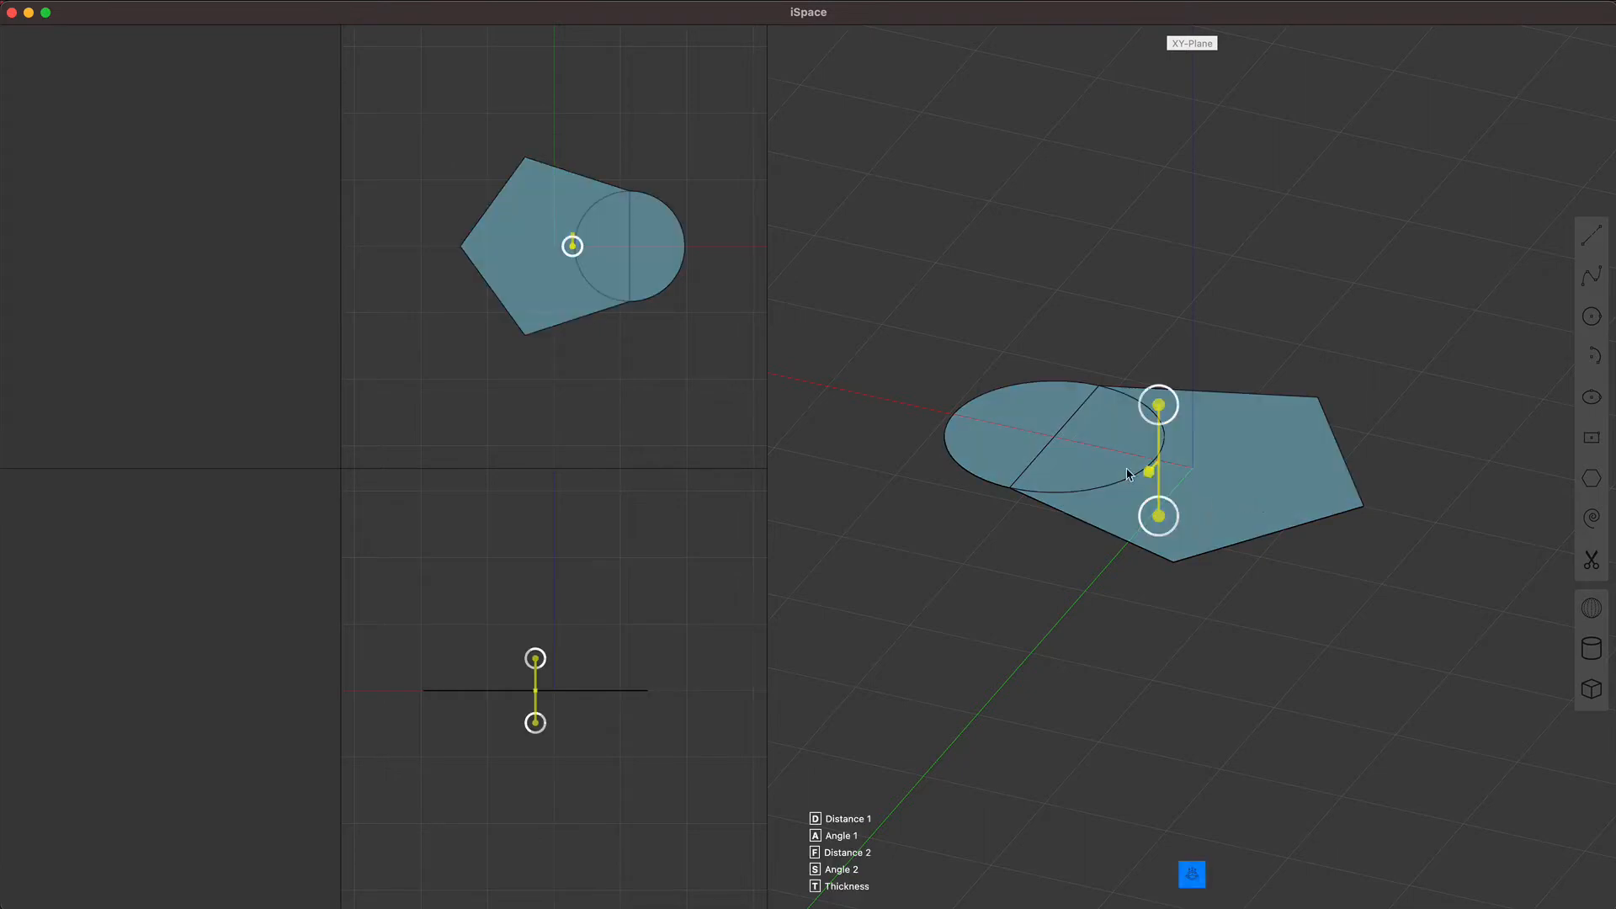
mouse_move(1243, 488)
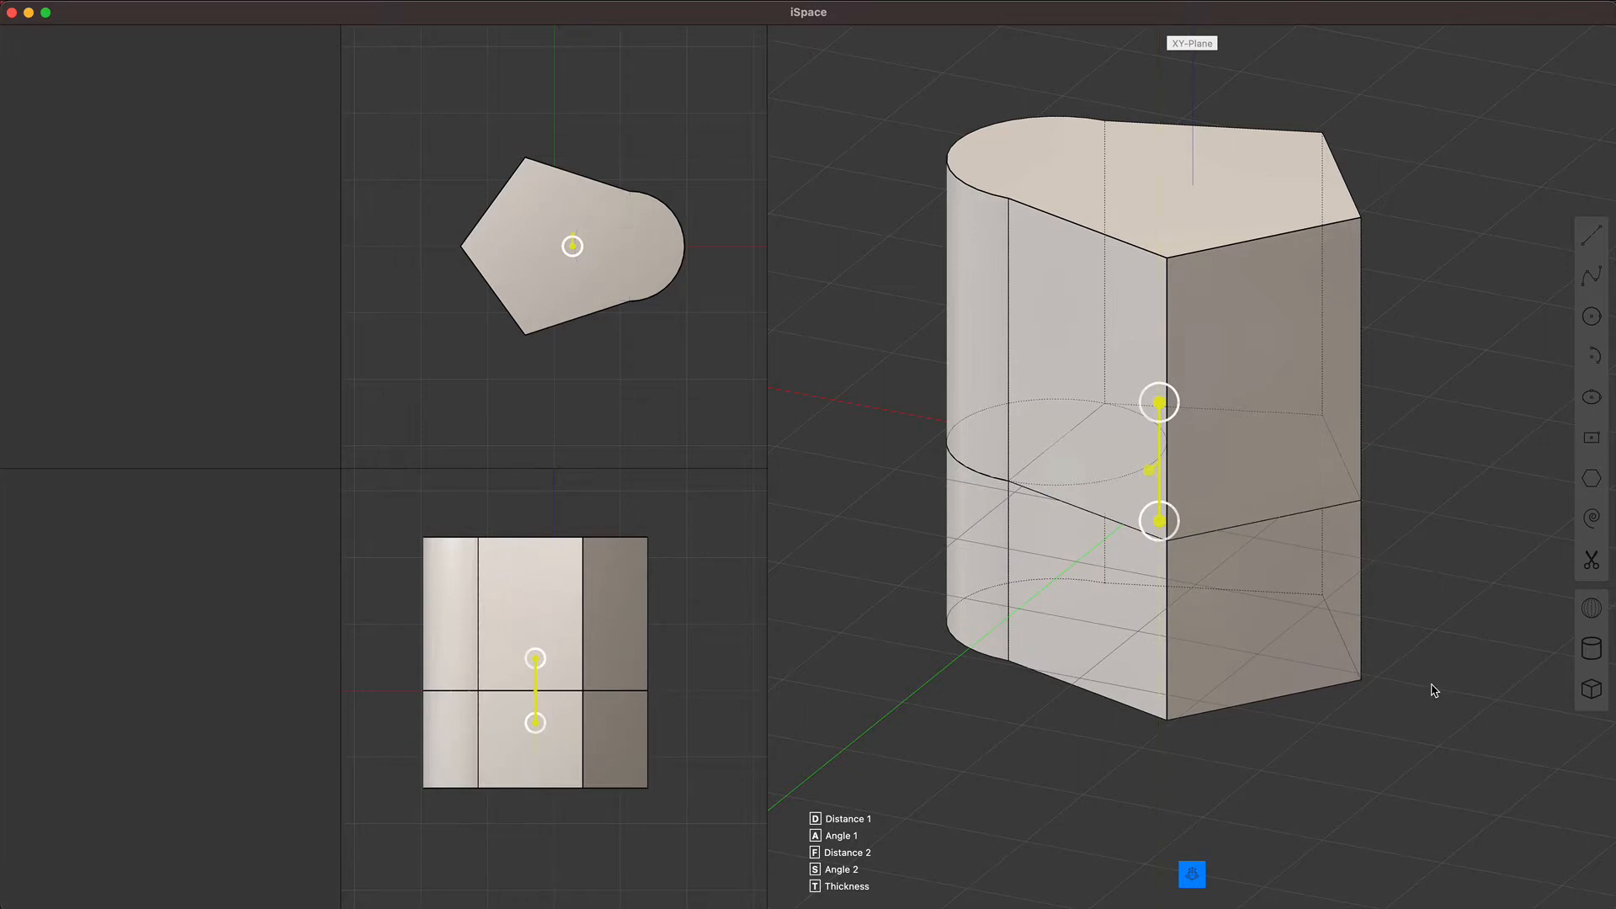
mouse_move(1450, 432)
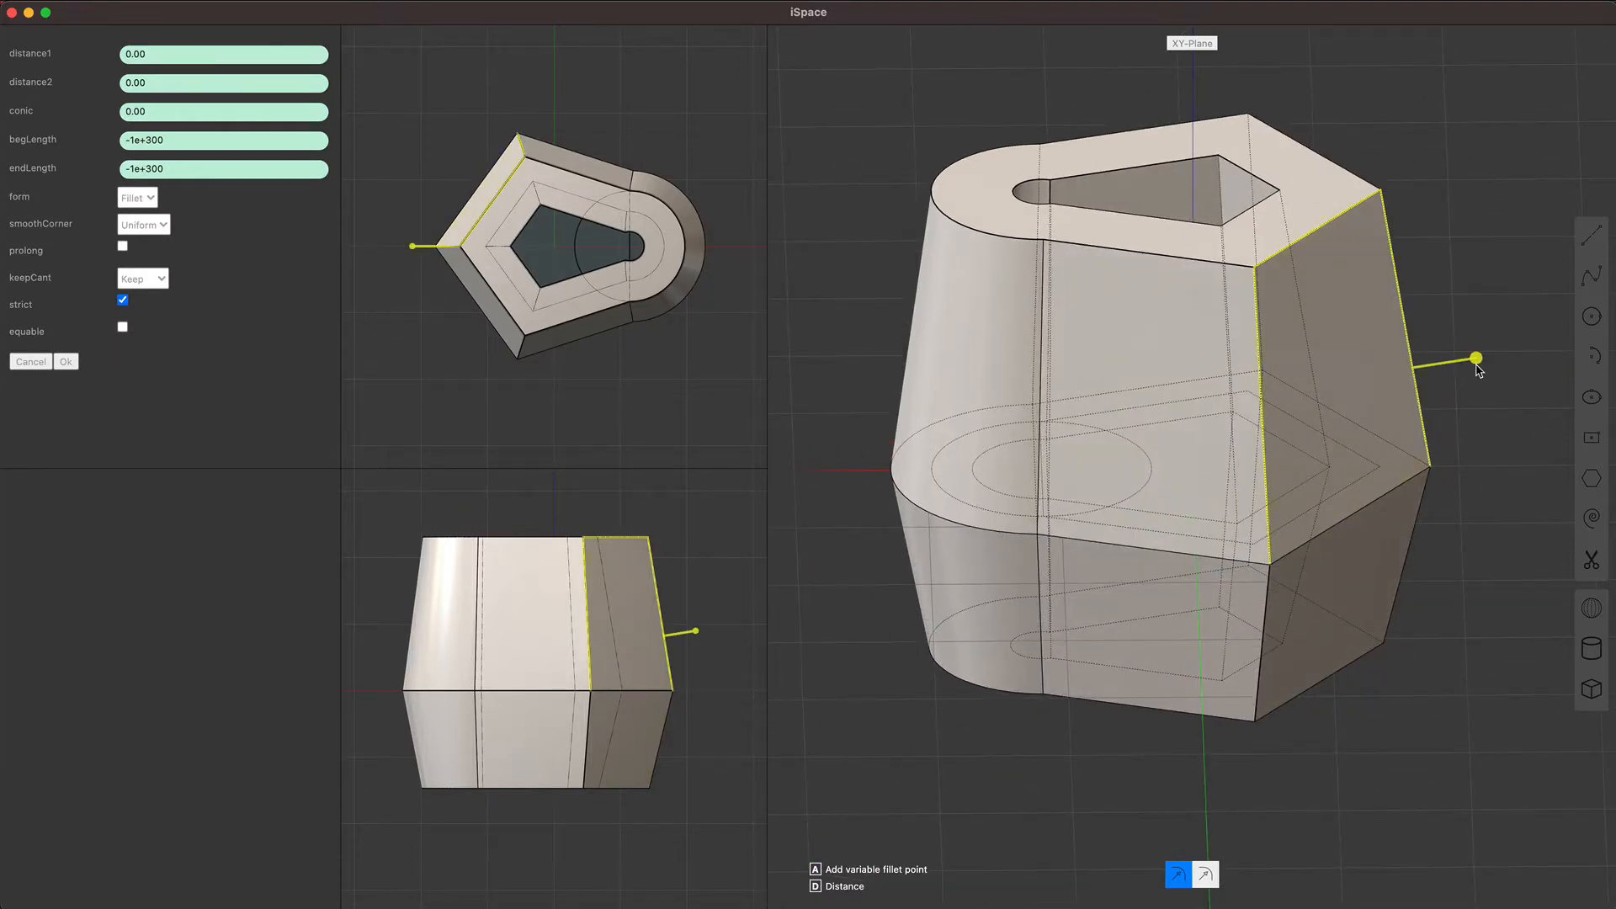
Step: Round the prism's top edges and pull a variable fillet point down one side edge
left_click_drag(1476, 359, 1493, 355)
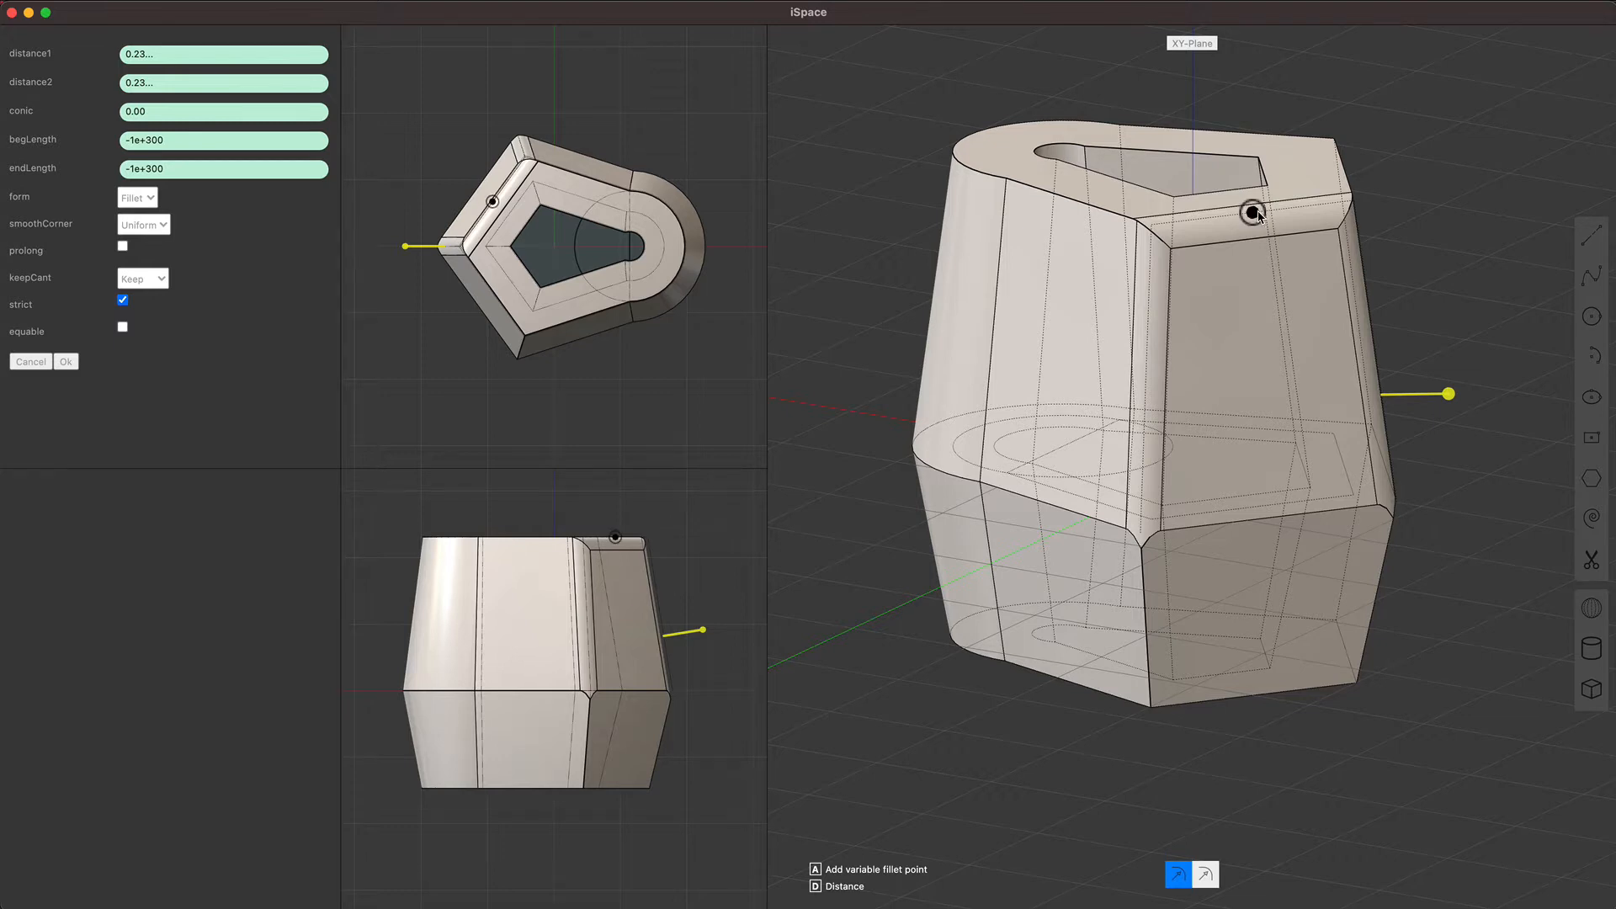
left_click_drag(1253, 214, 1306, 101)
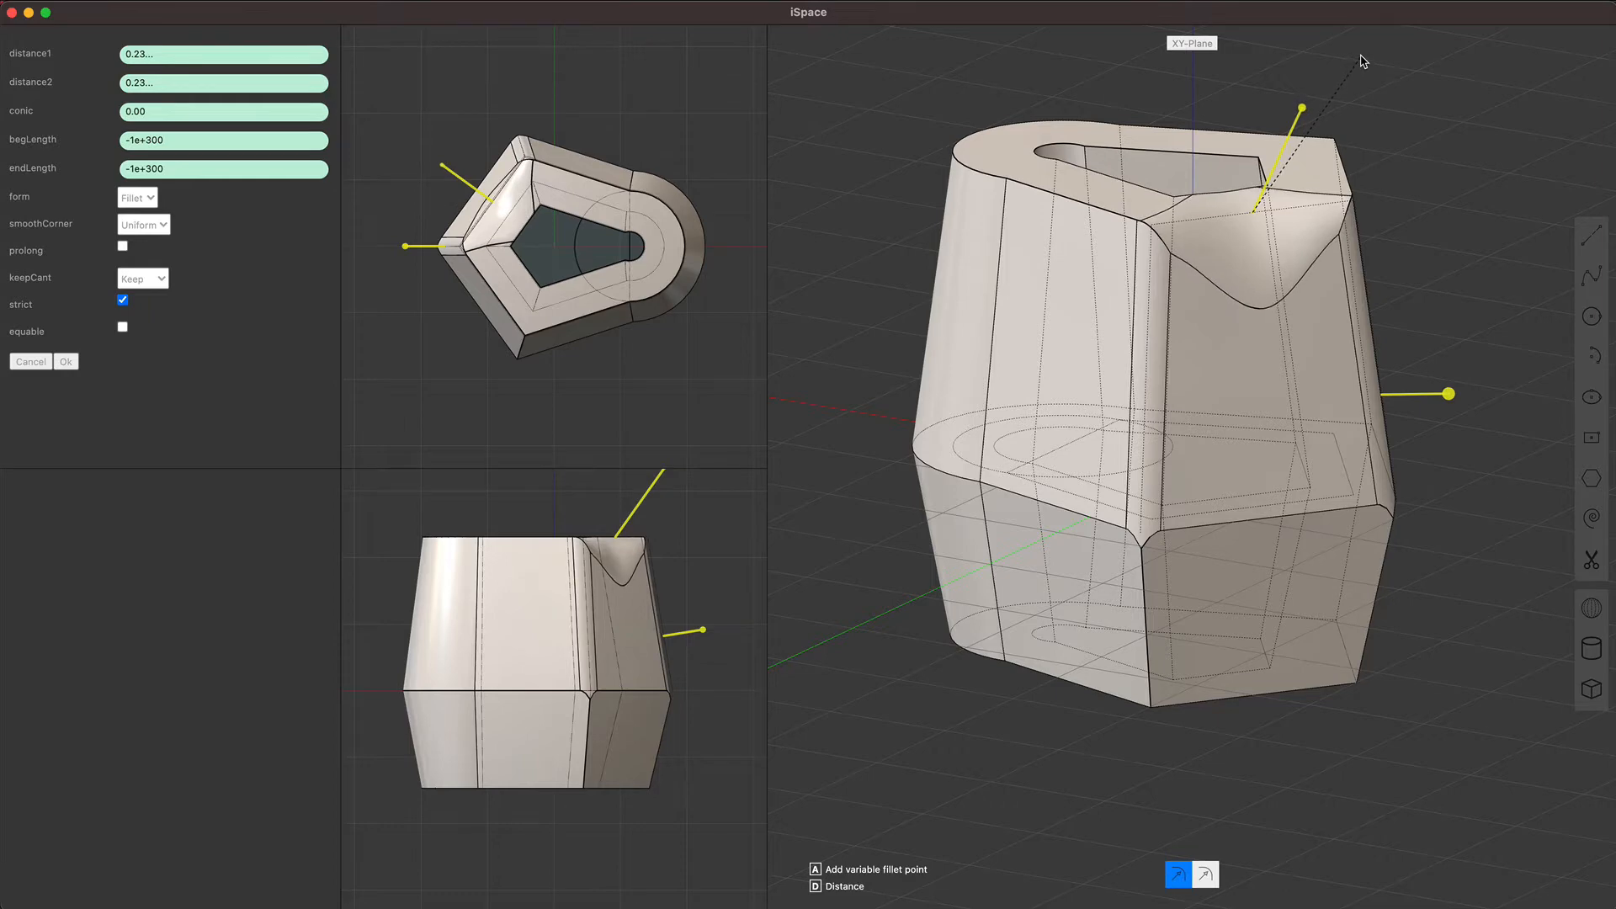
mouse_move(1338, 490)
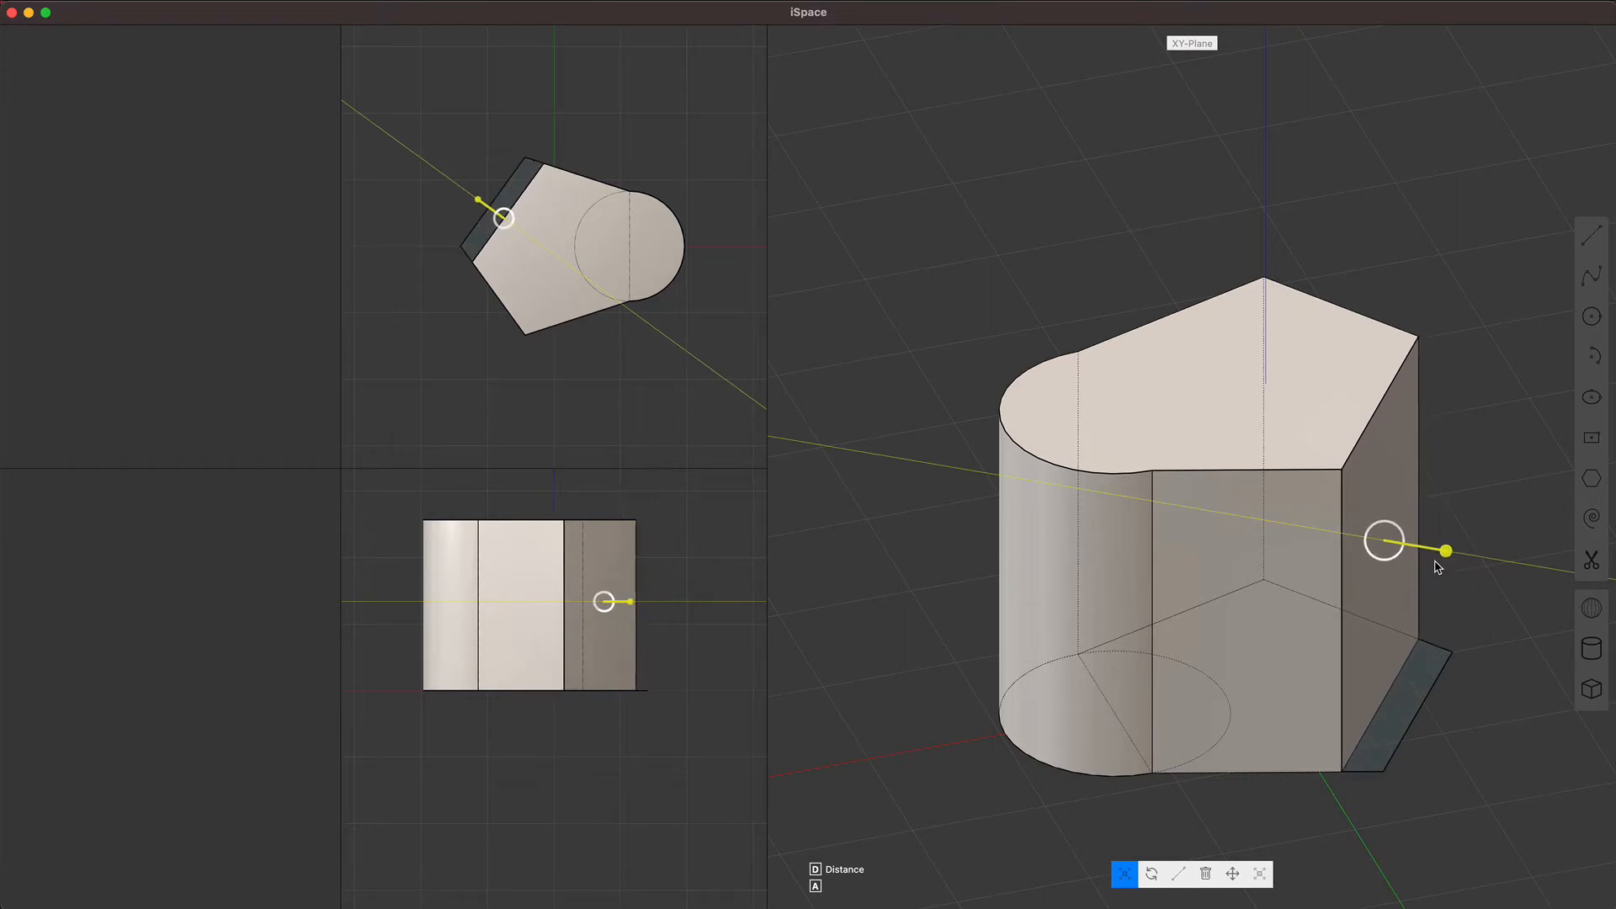
Step: Pick the prism's flat lower side face as the face to offset outward
left_click(1206, 438)
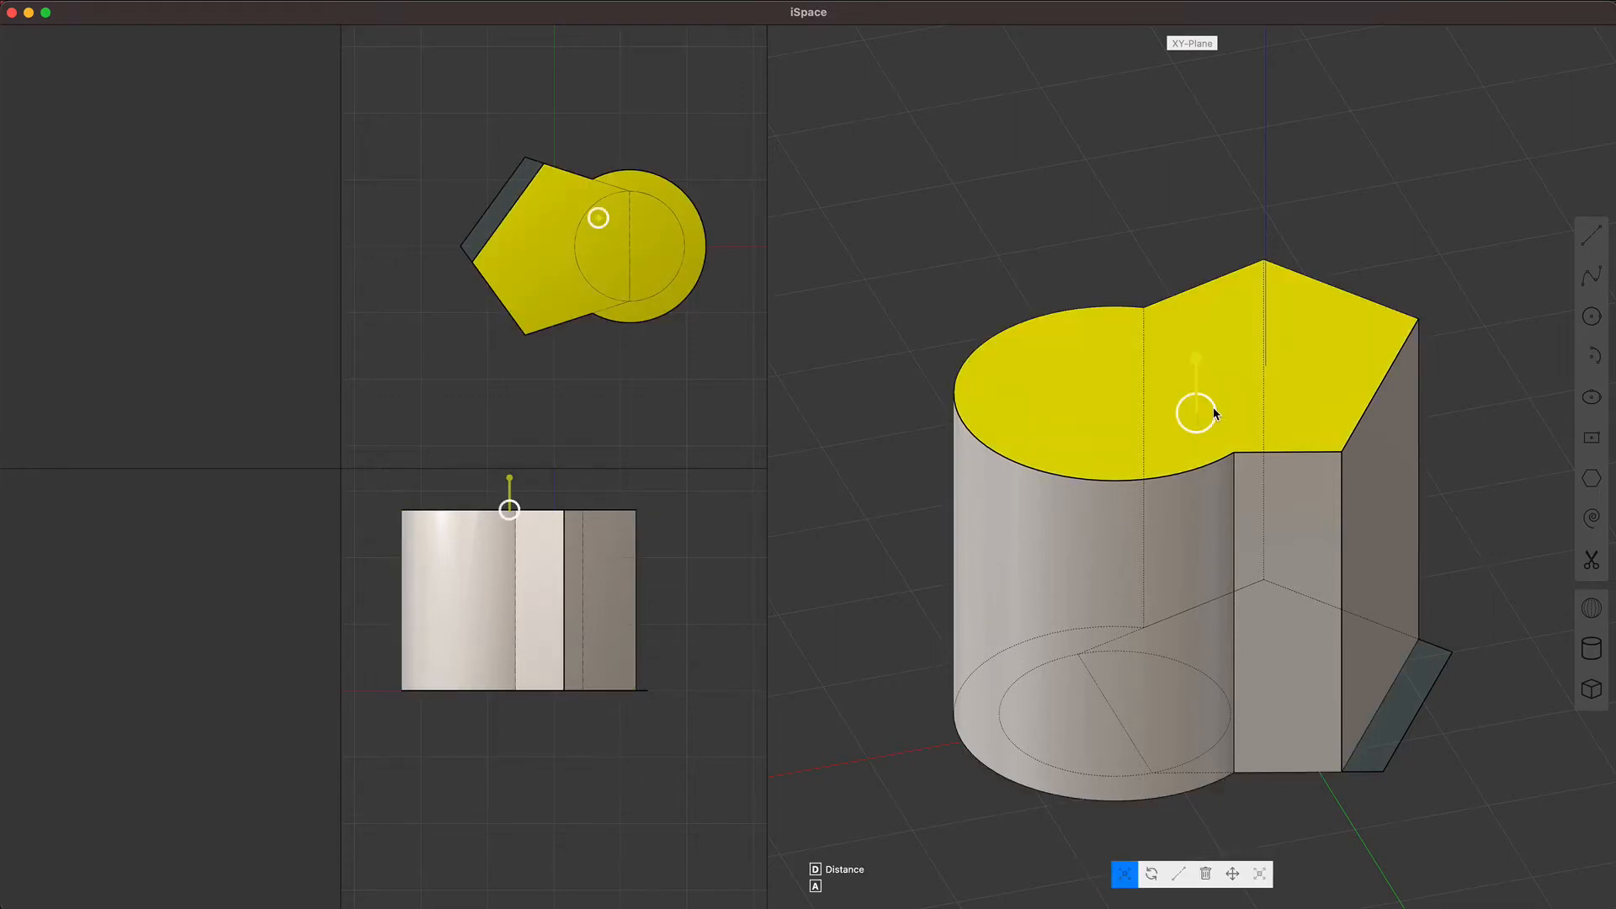
mouse_move(1225, 423)
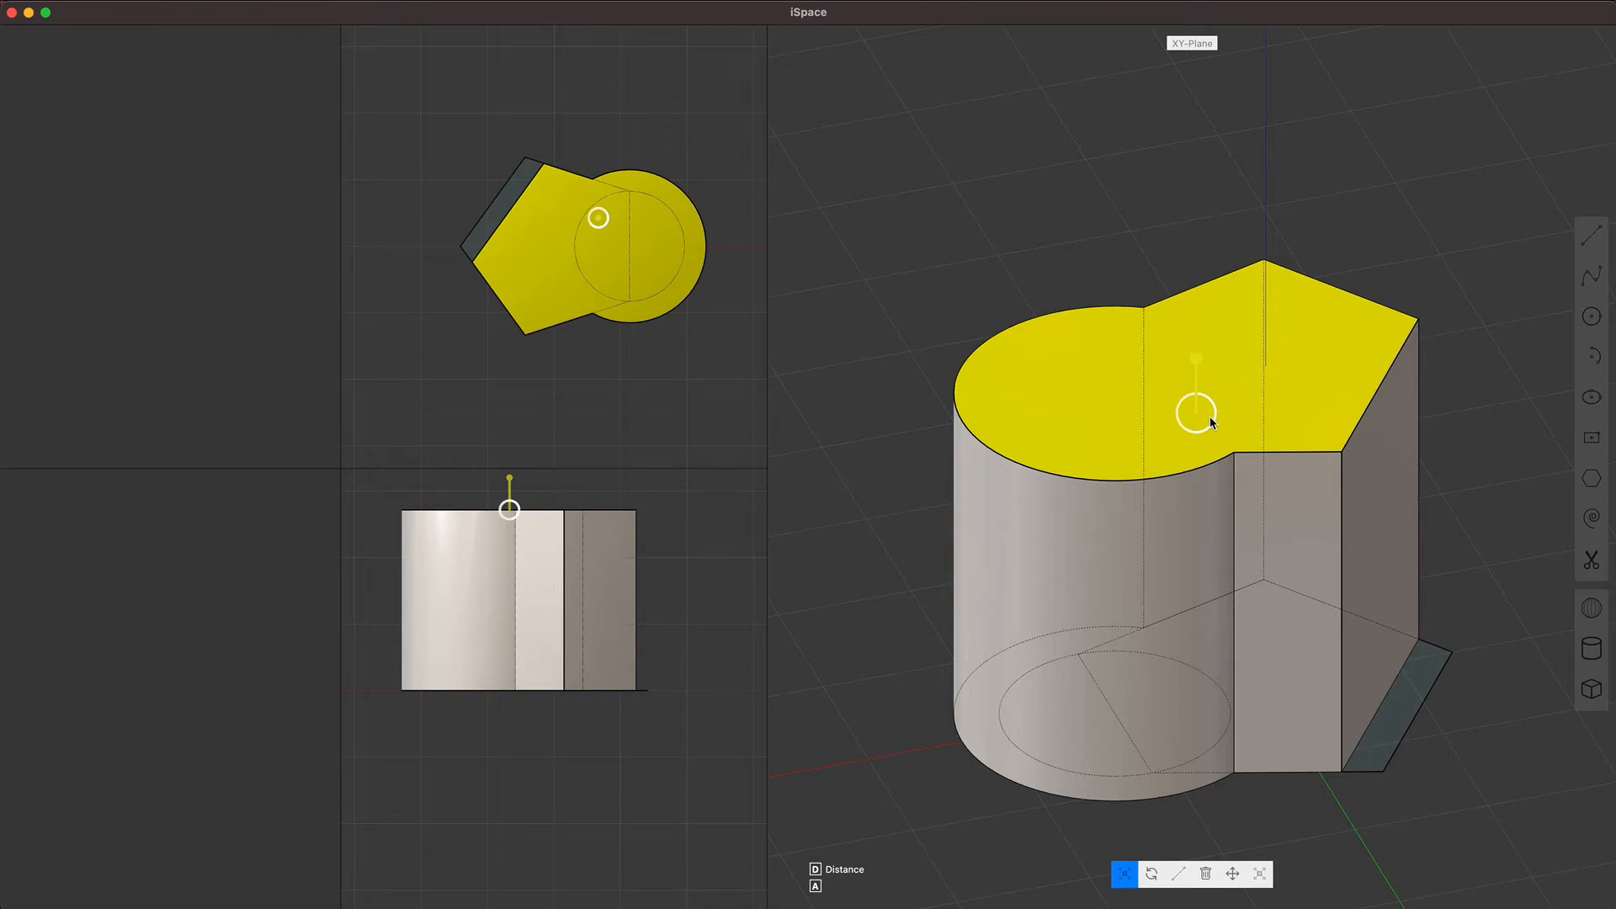
mouse_move(1204, 431)
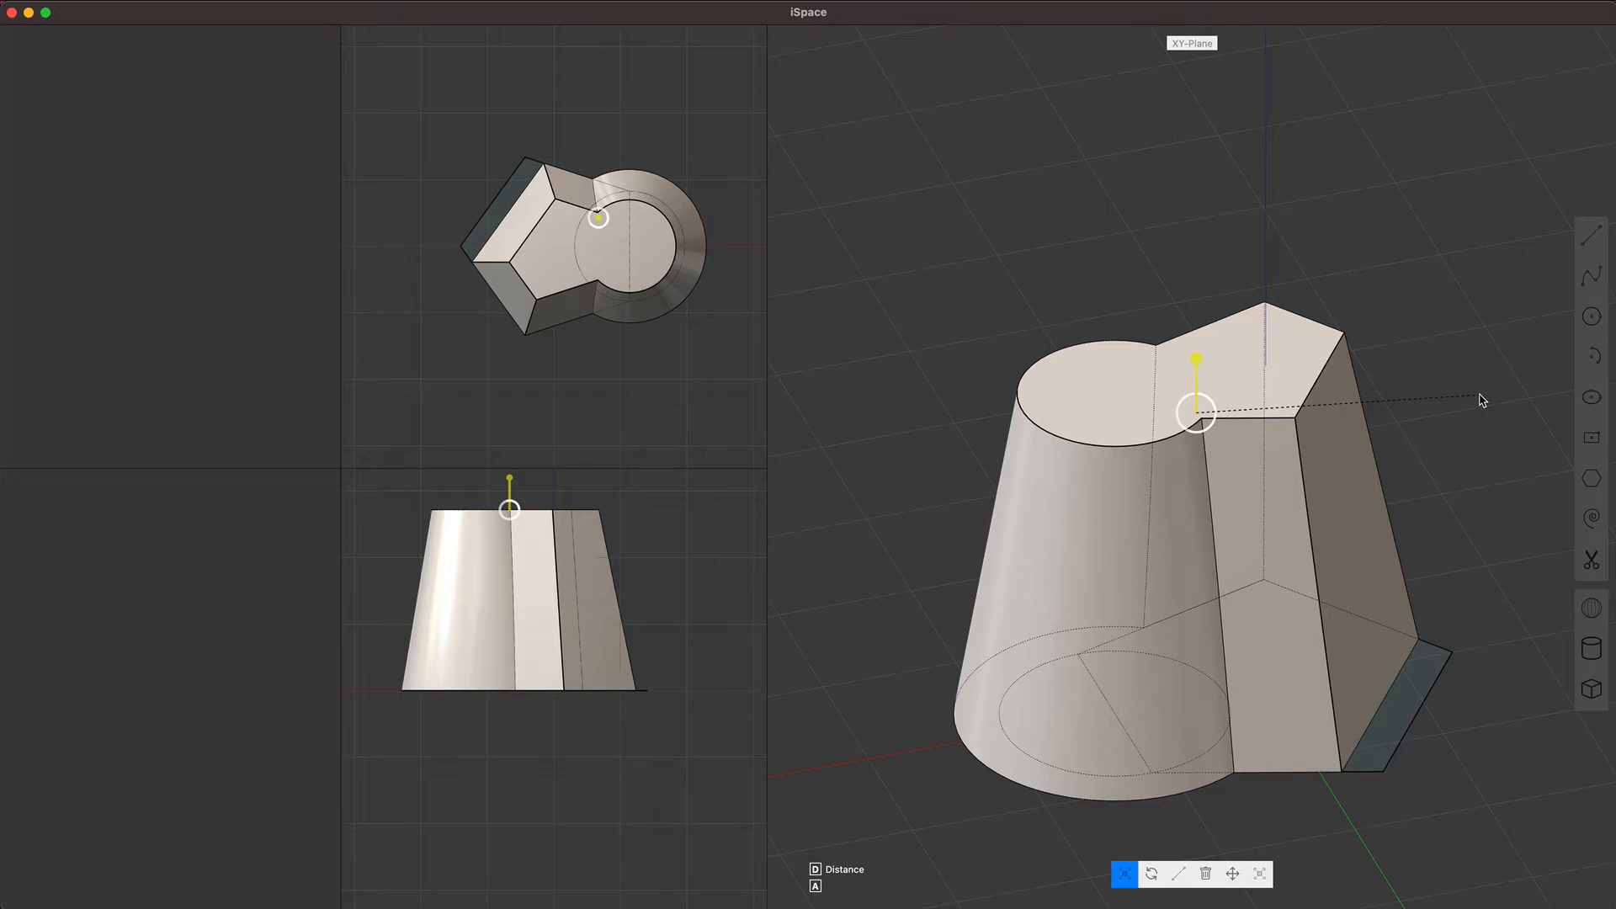
mouse_move(1072, 567)
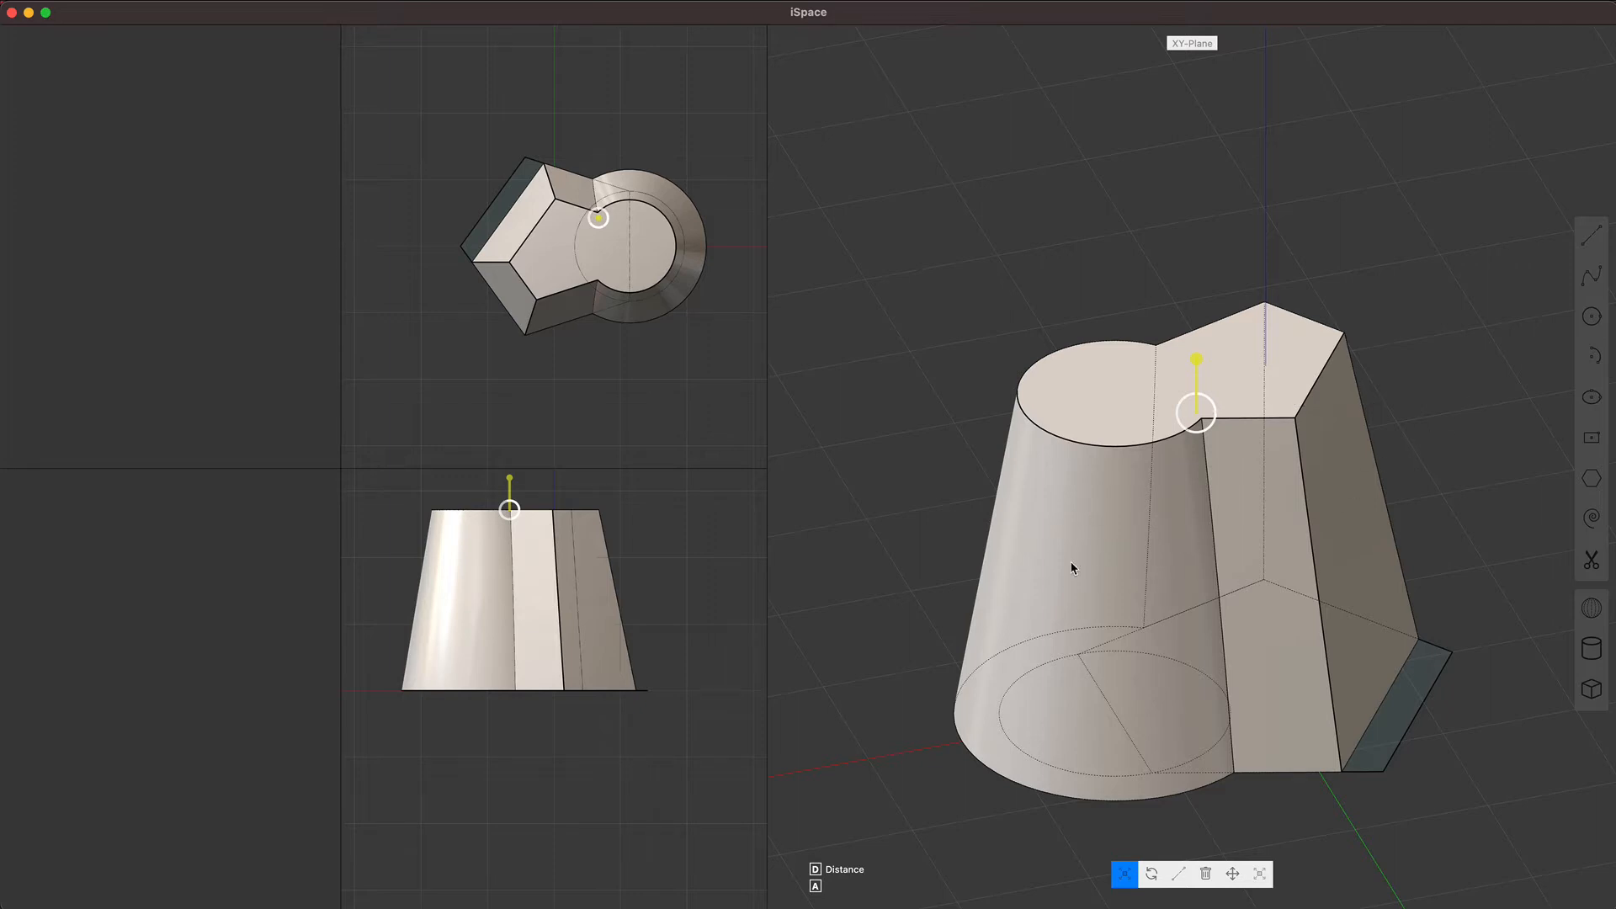
mouse_move(1141, 610)
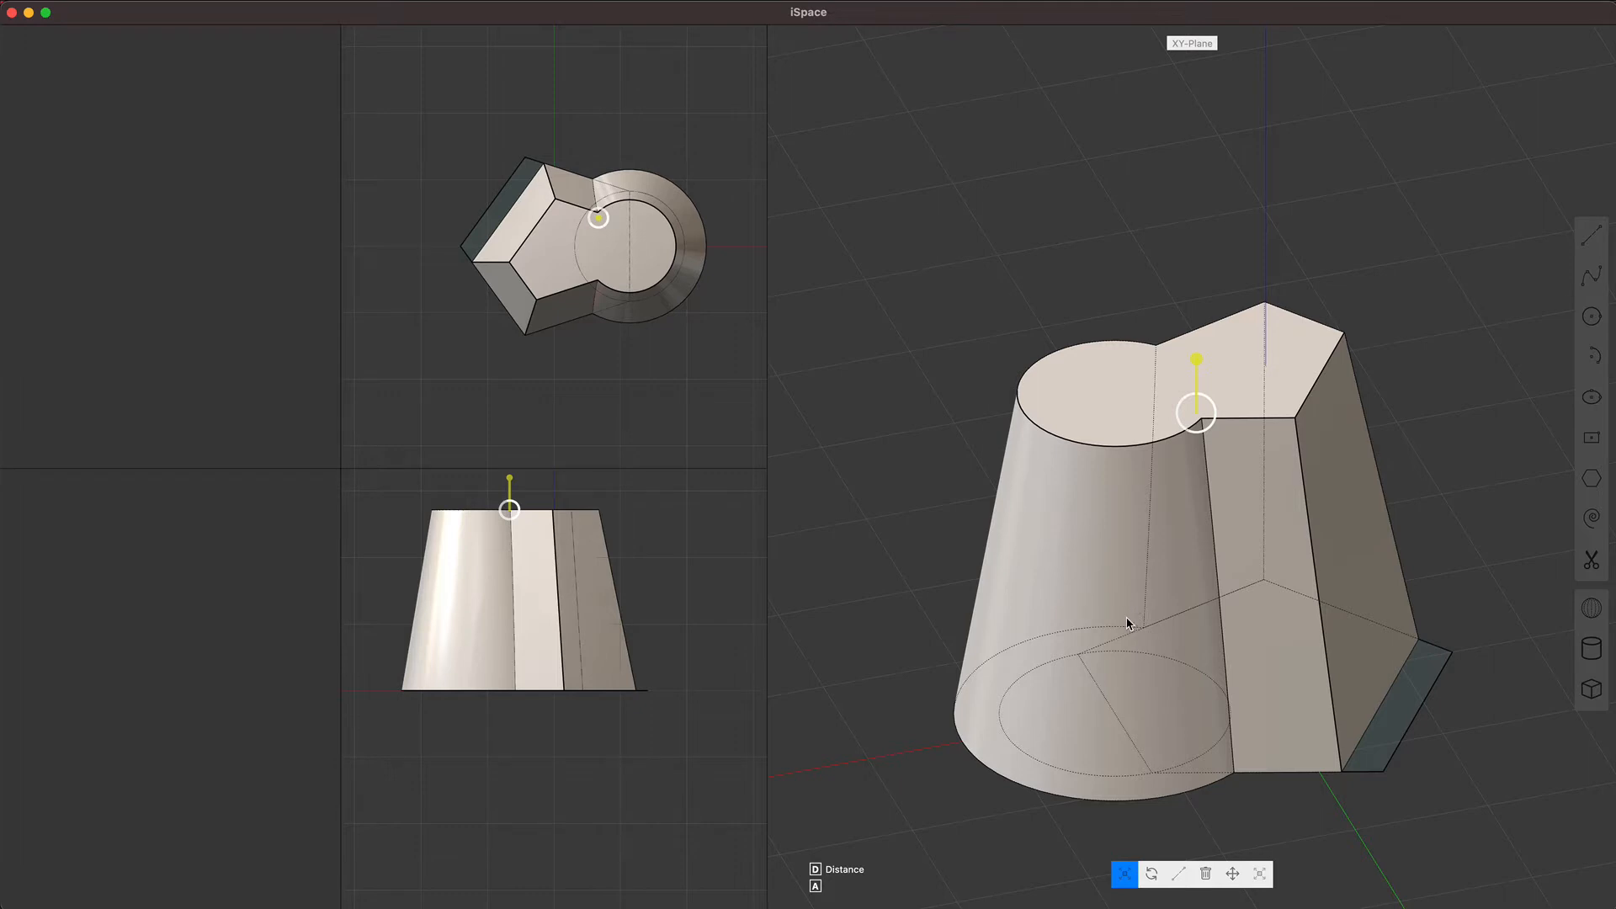
mouse_move(1202, 505)
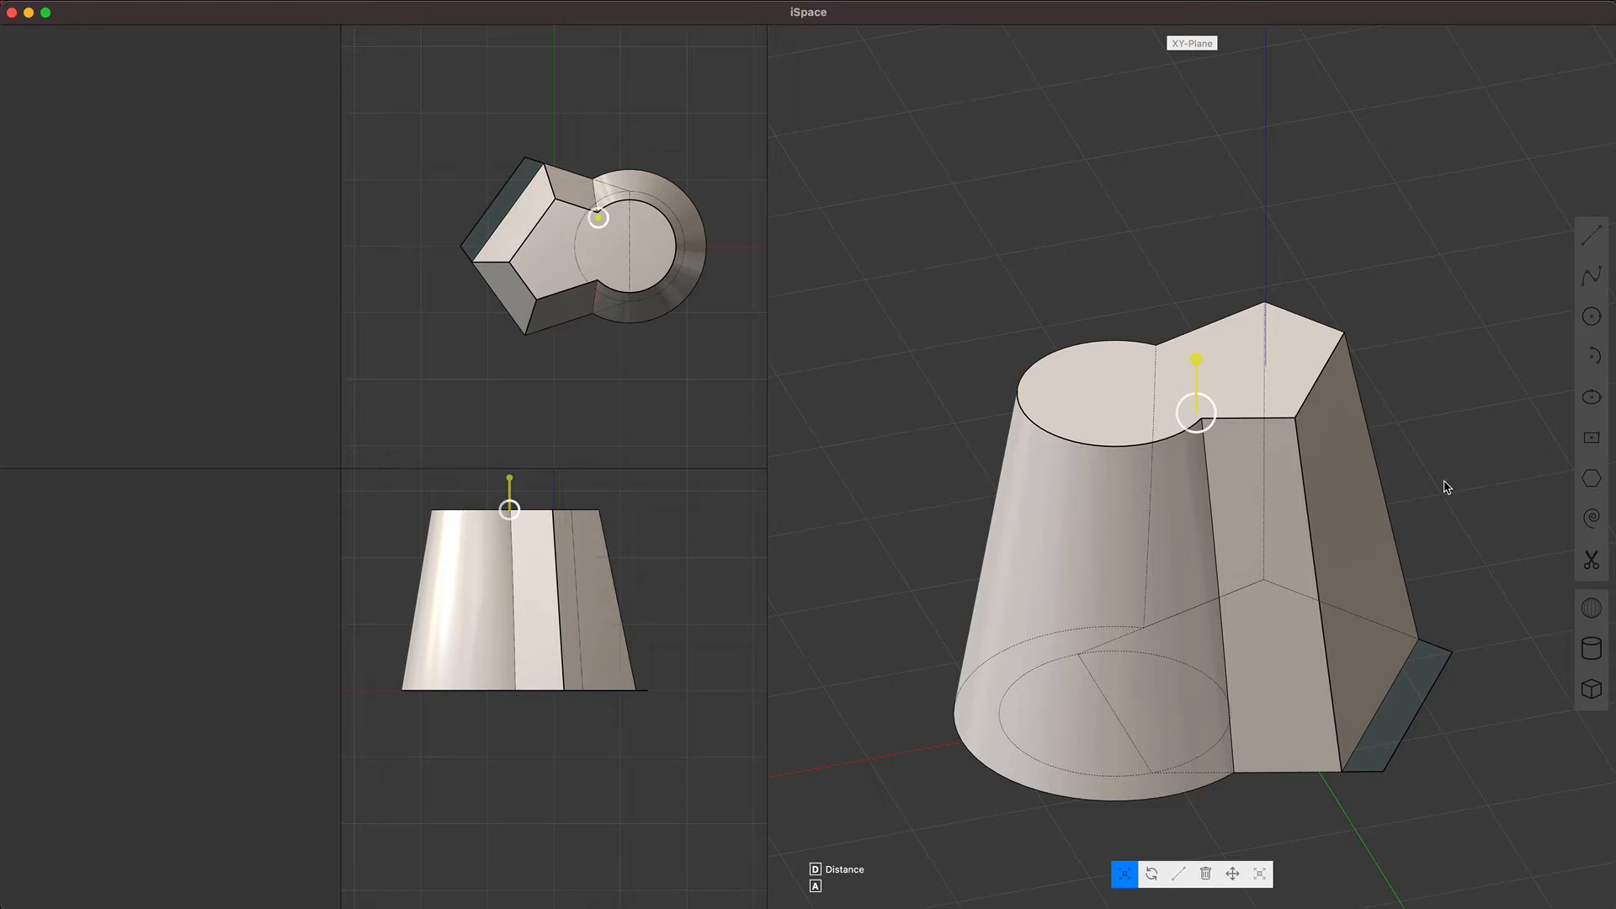
mouse_move(1450, 495)
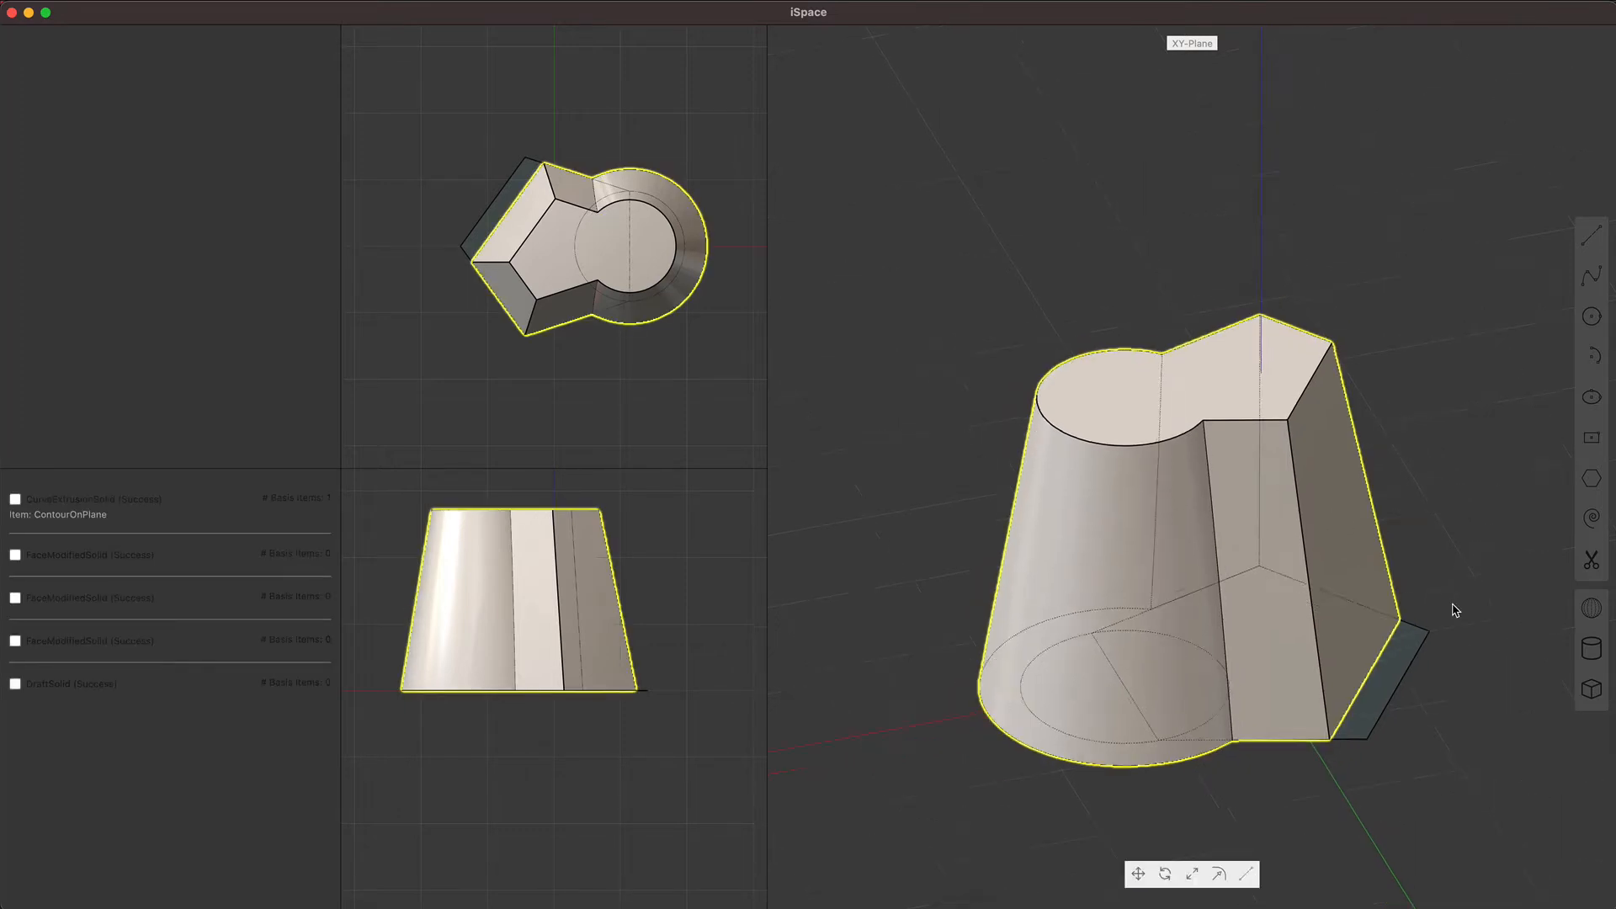
Step: Select the tapered solid and squash it vertically into a low, wide slab
left_click(1192, 874)
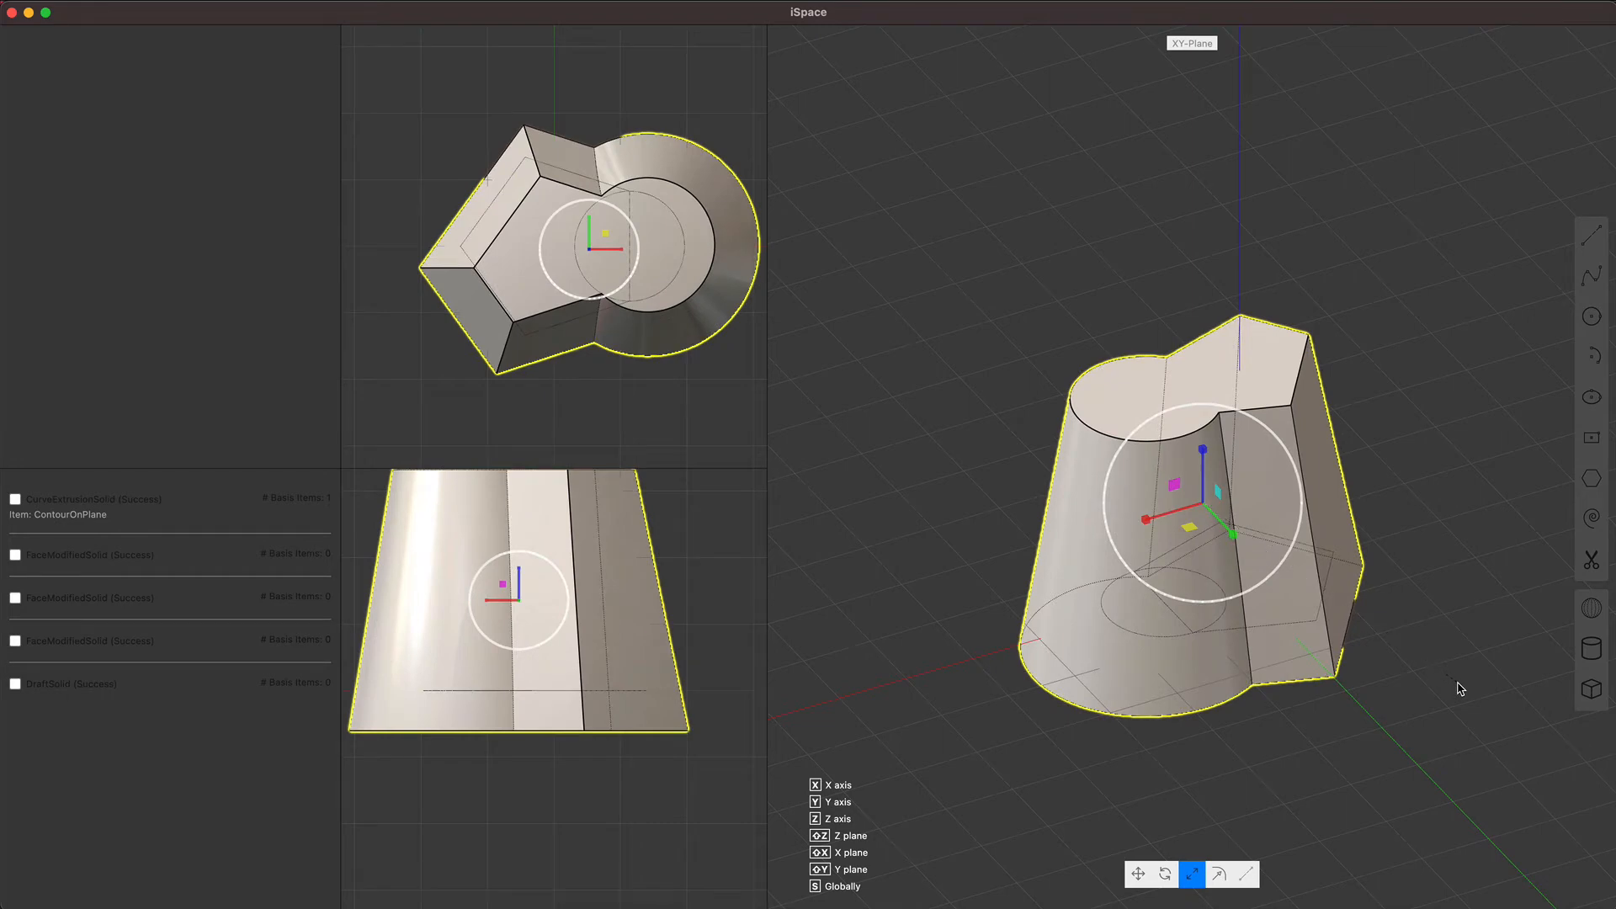
mouse_move(1365, 546)
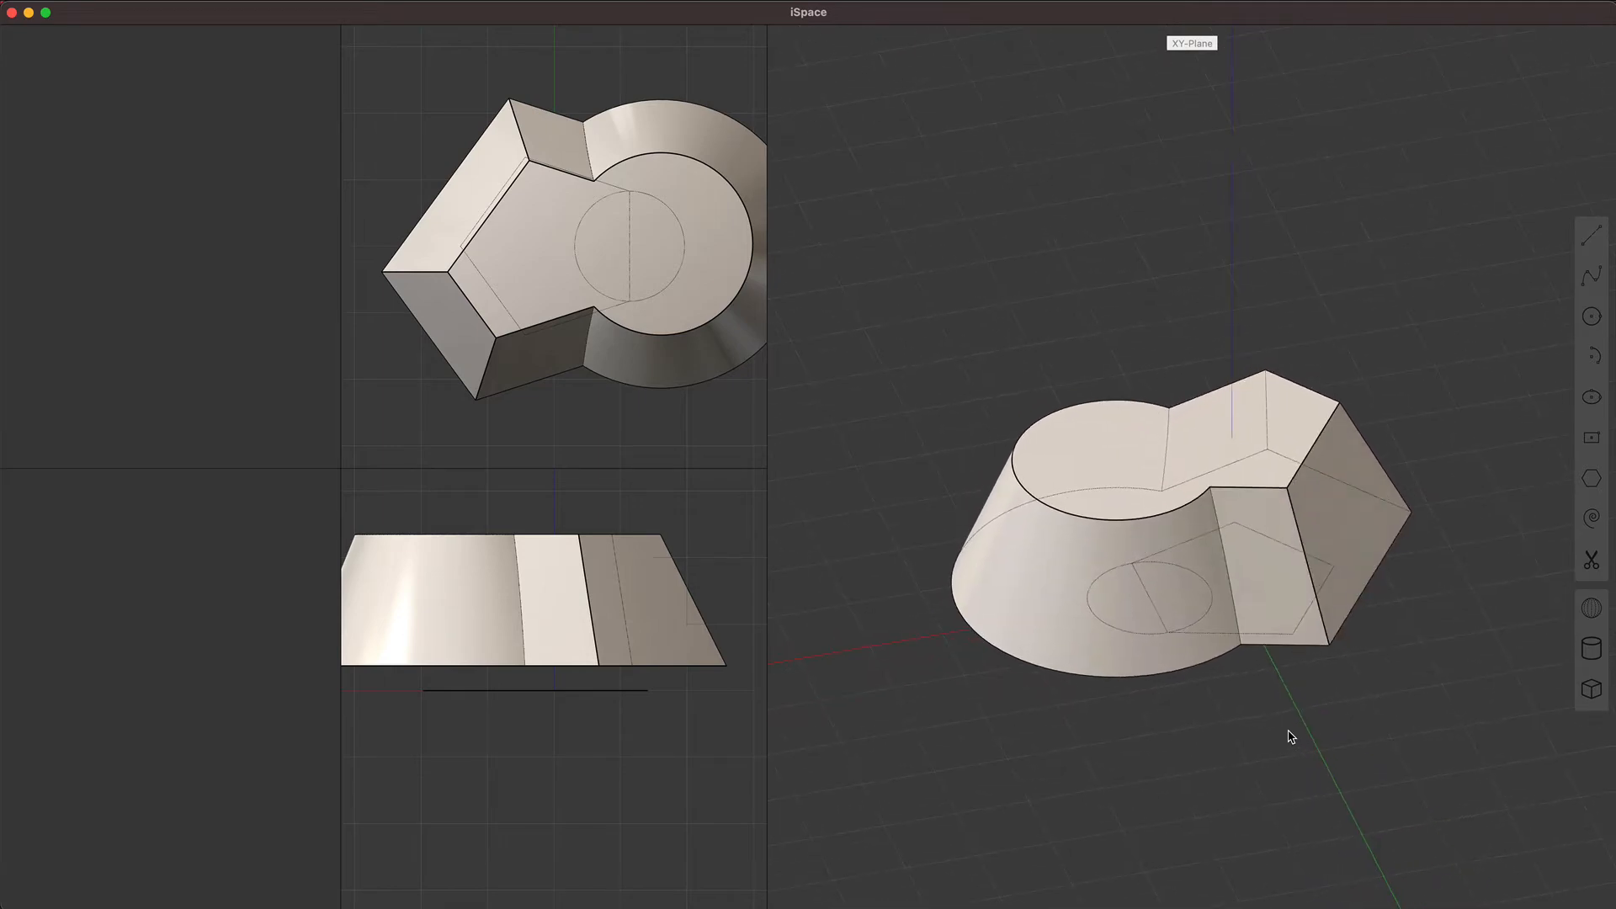
left_click(1155, 515)
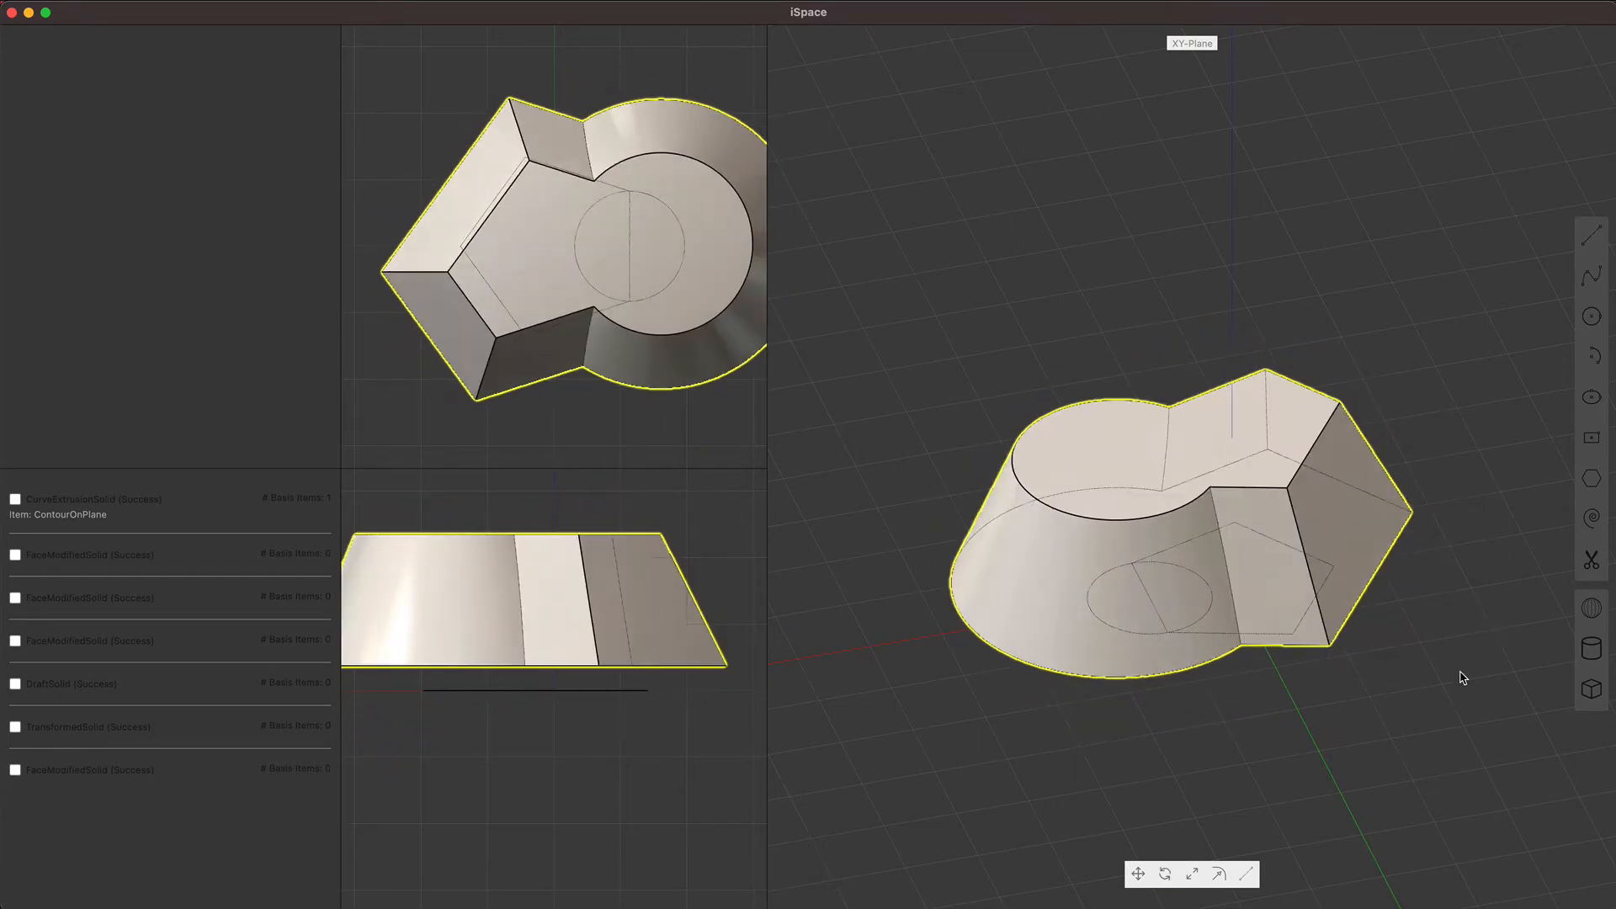
left_click(1138, 874)
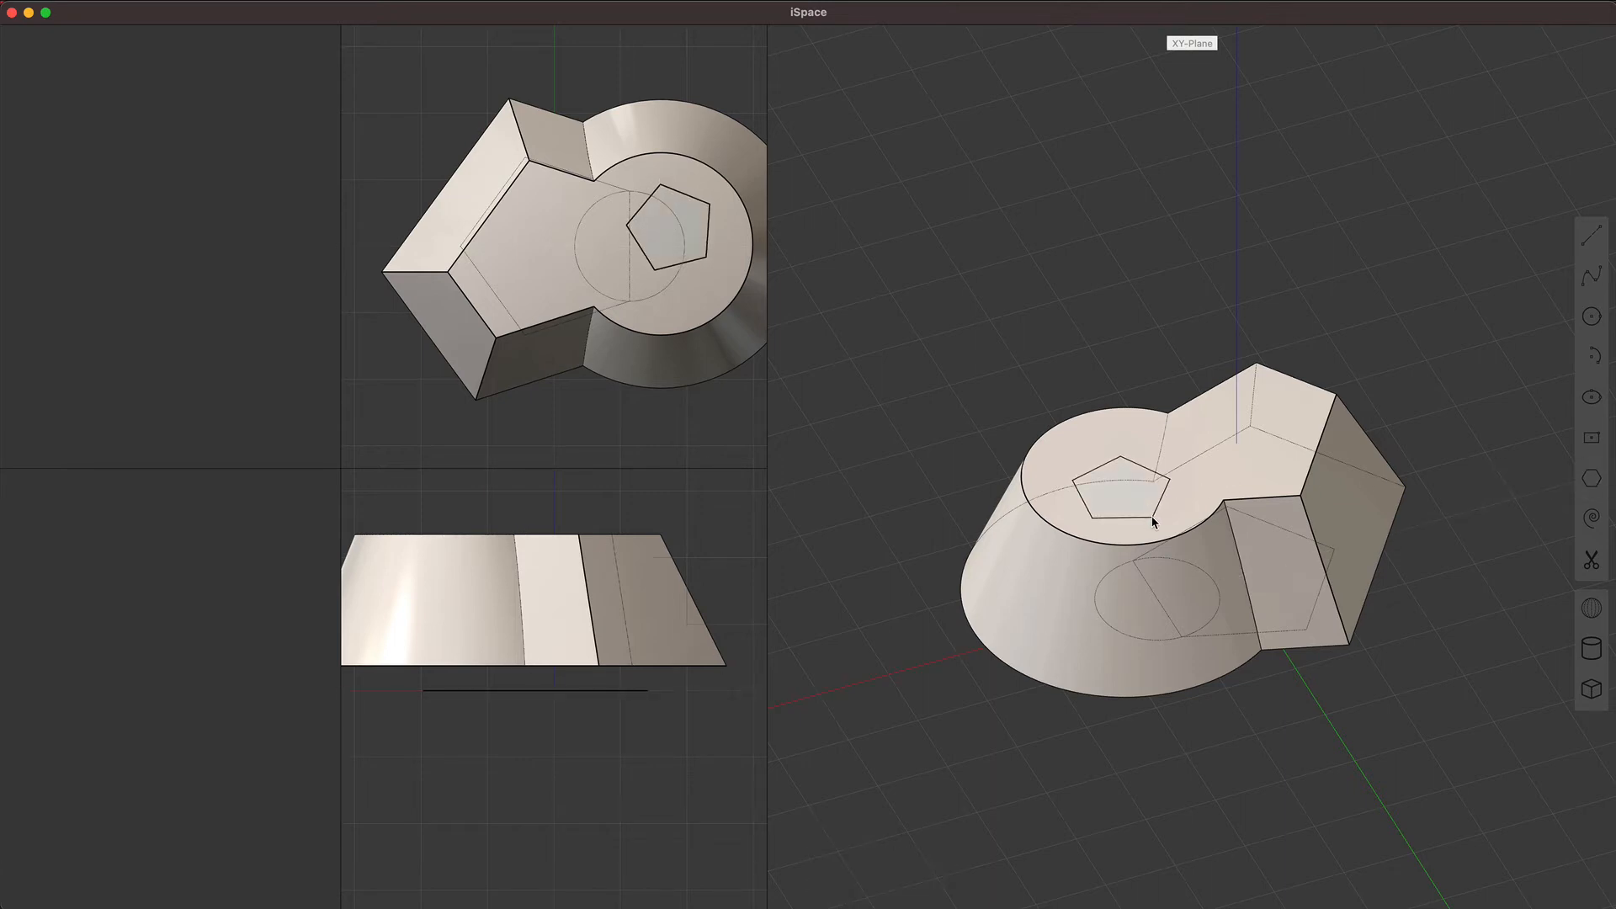
Step: Use the pentagon outline on the top face as a cutting profile on the flattened solid
left_click(1118, 495)
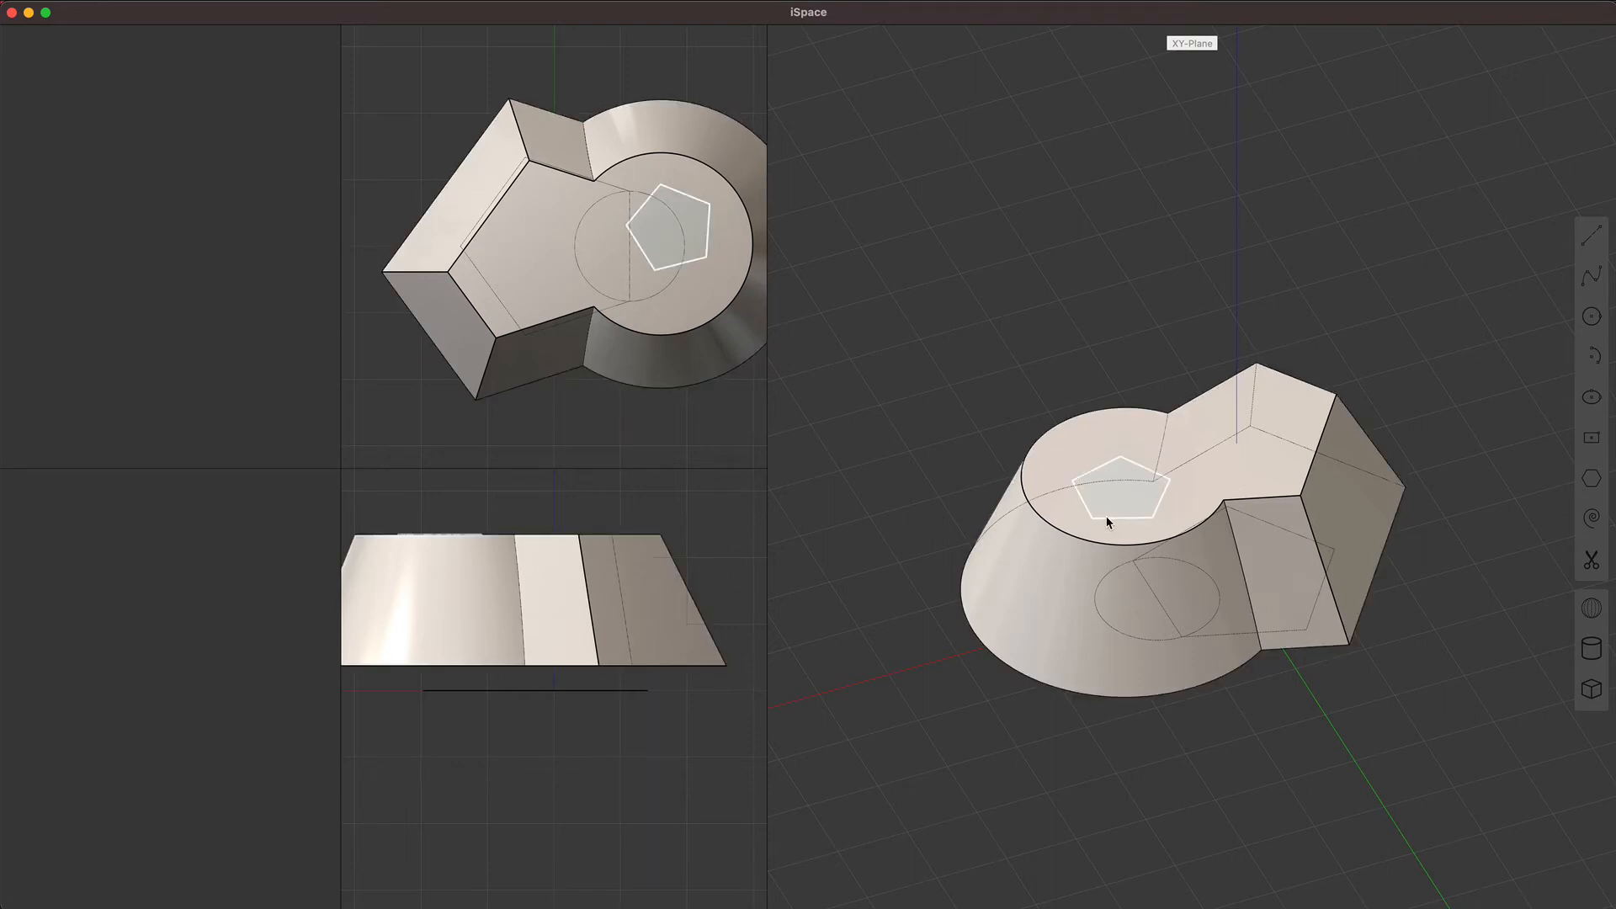
left_click(1123, 500)
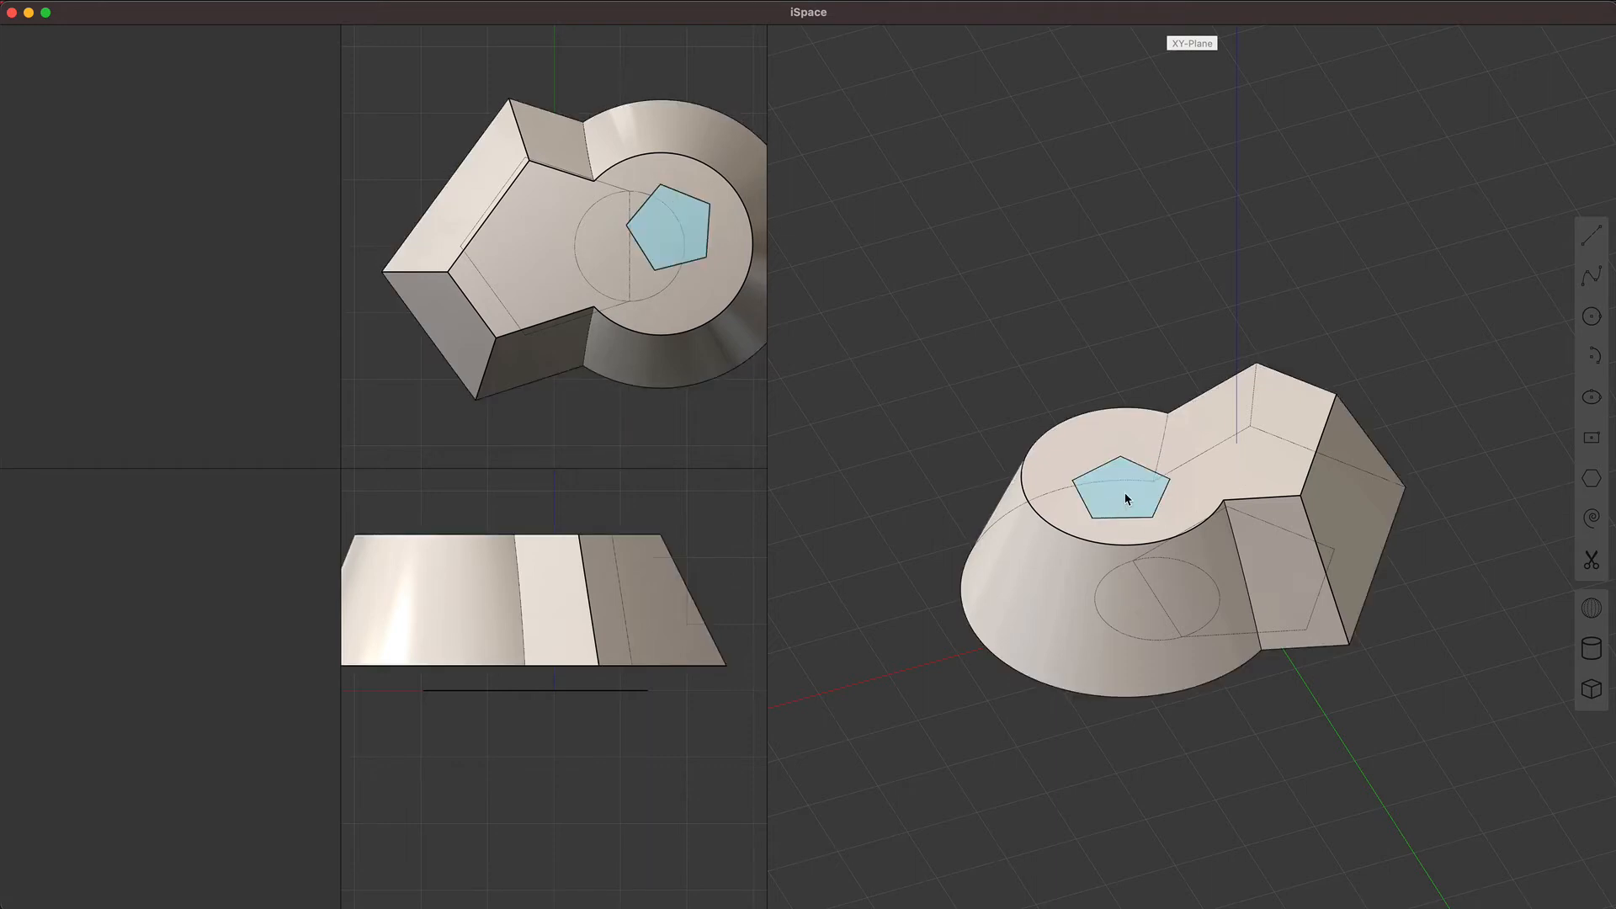
mouse_move(1142, 495)
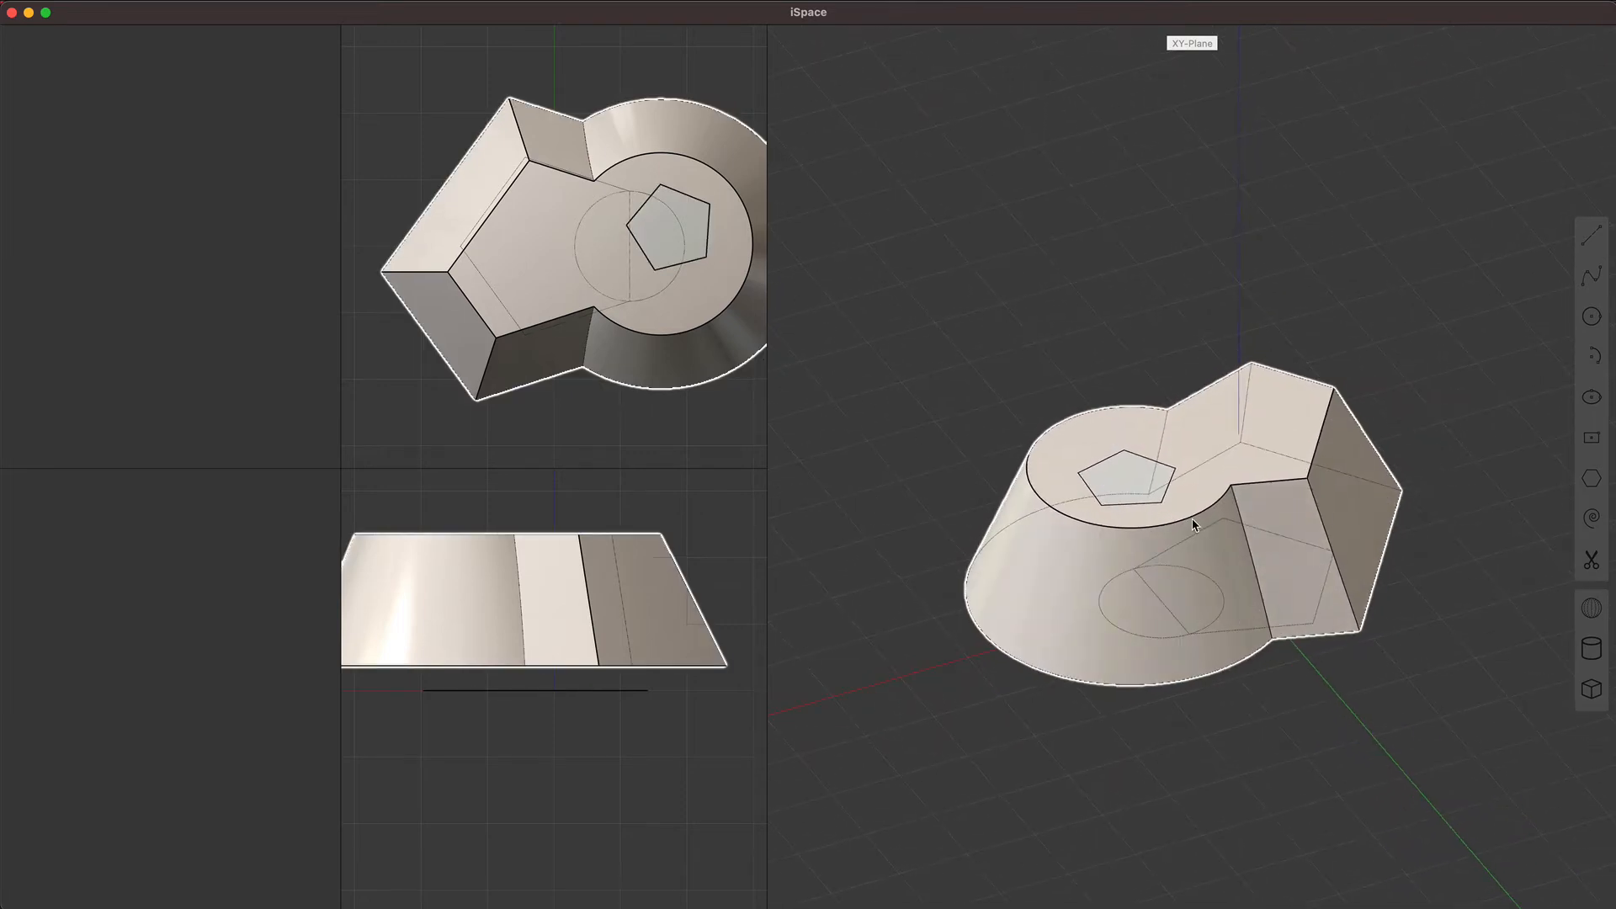
left_click(1131, 480)
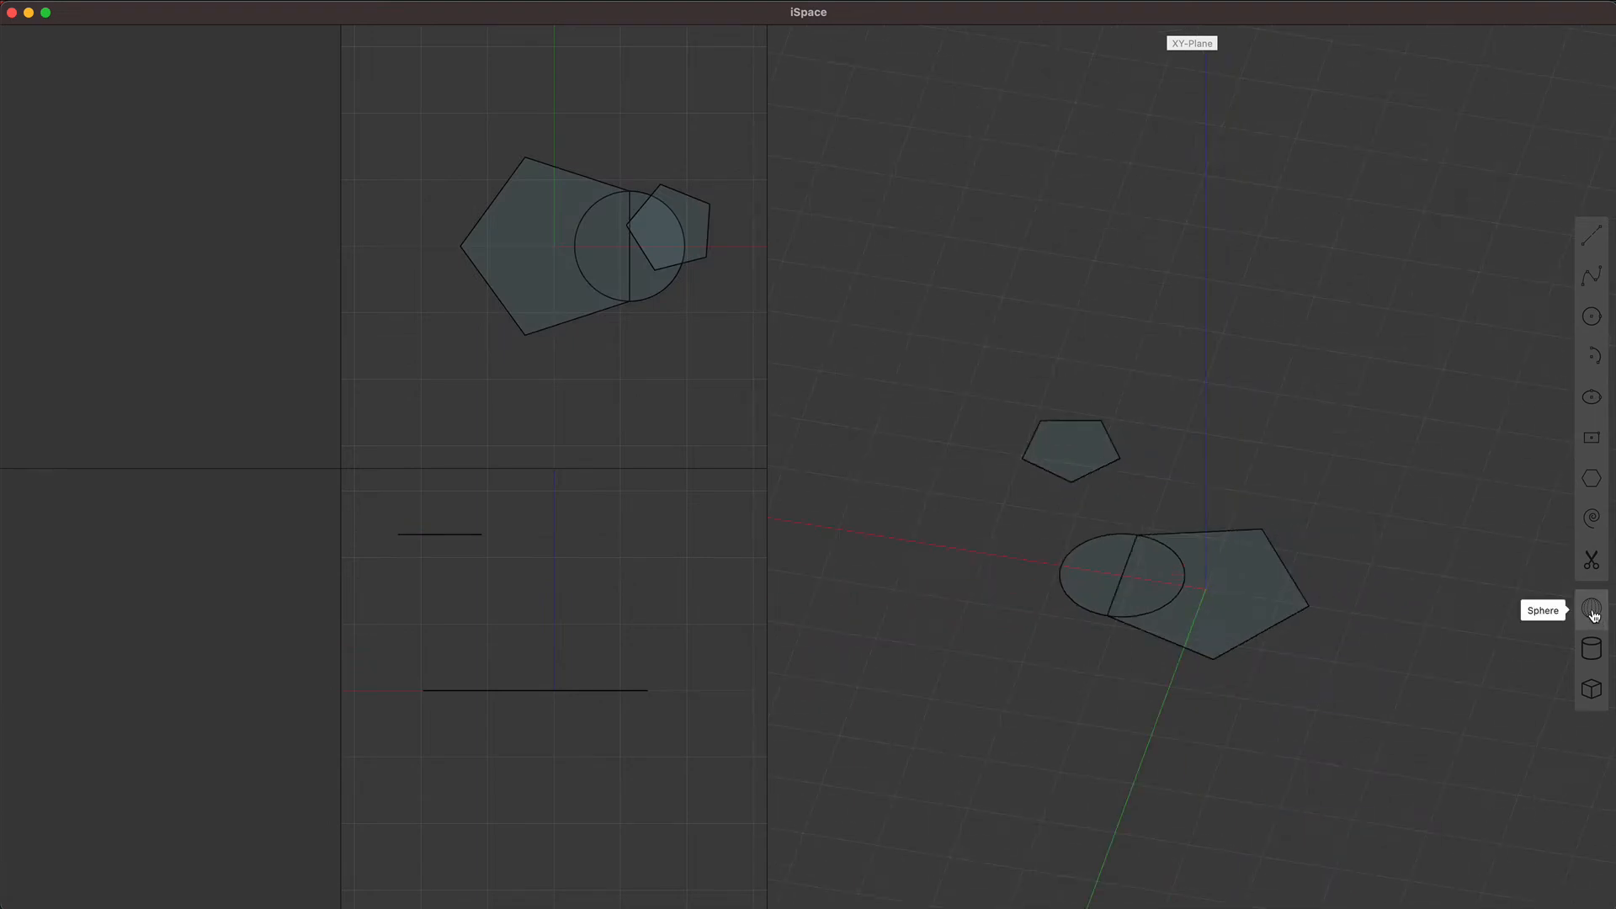
Step: Add a sphere around the sketches and cut it open into a hemisphere shell
left_click(1591, 608)
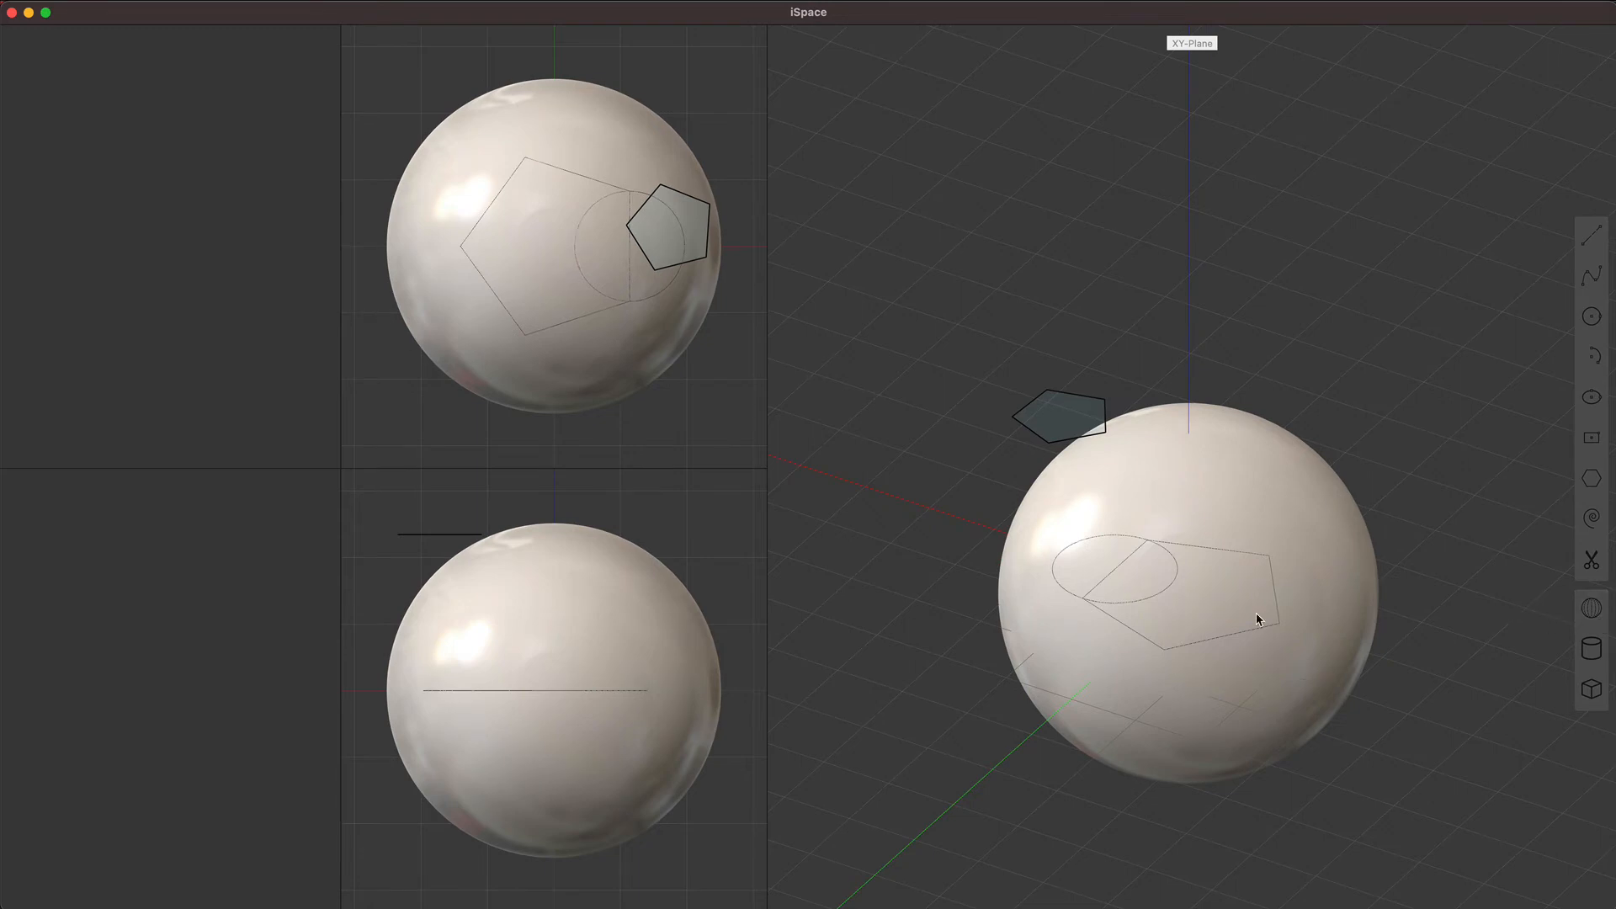
left_click(1591, 608)
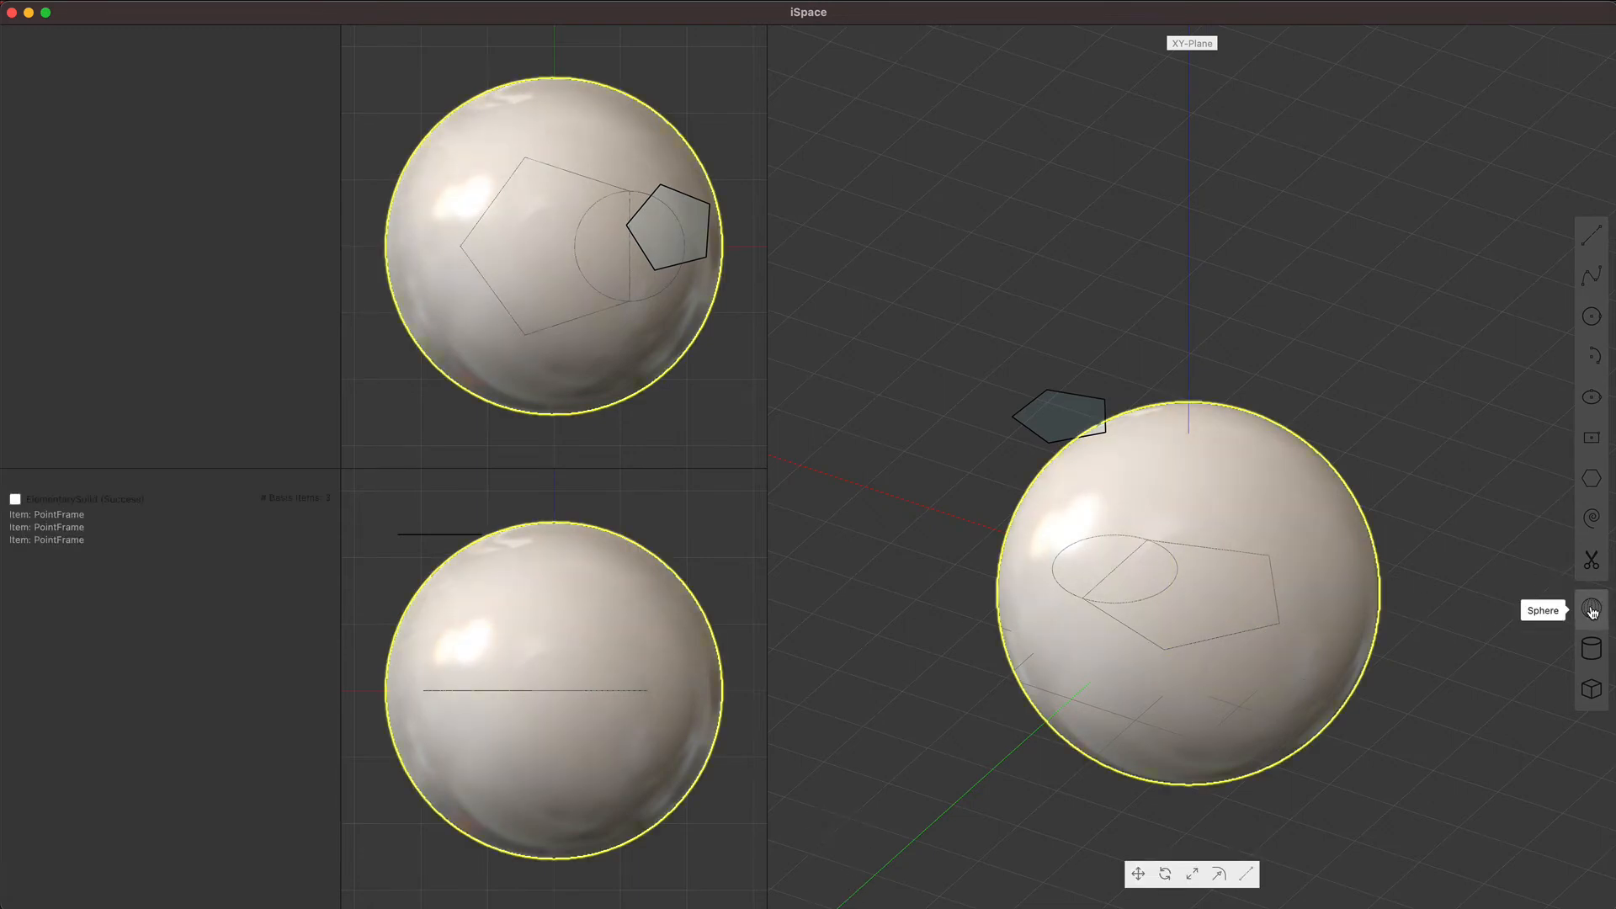
left_click(1591, 608)
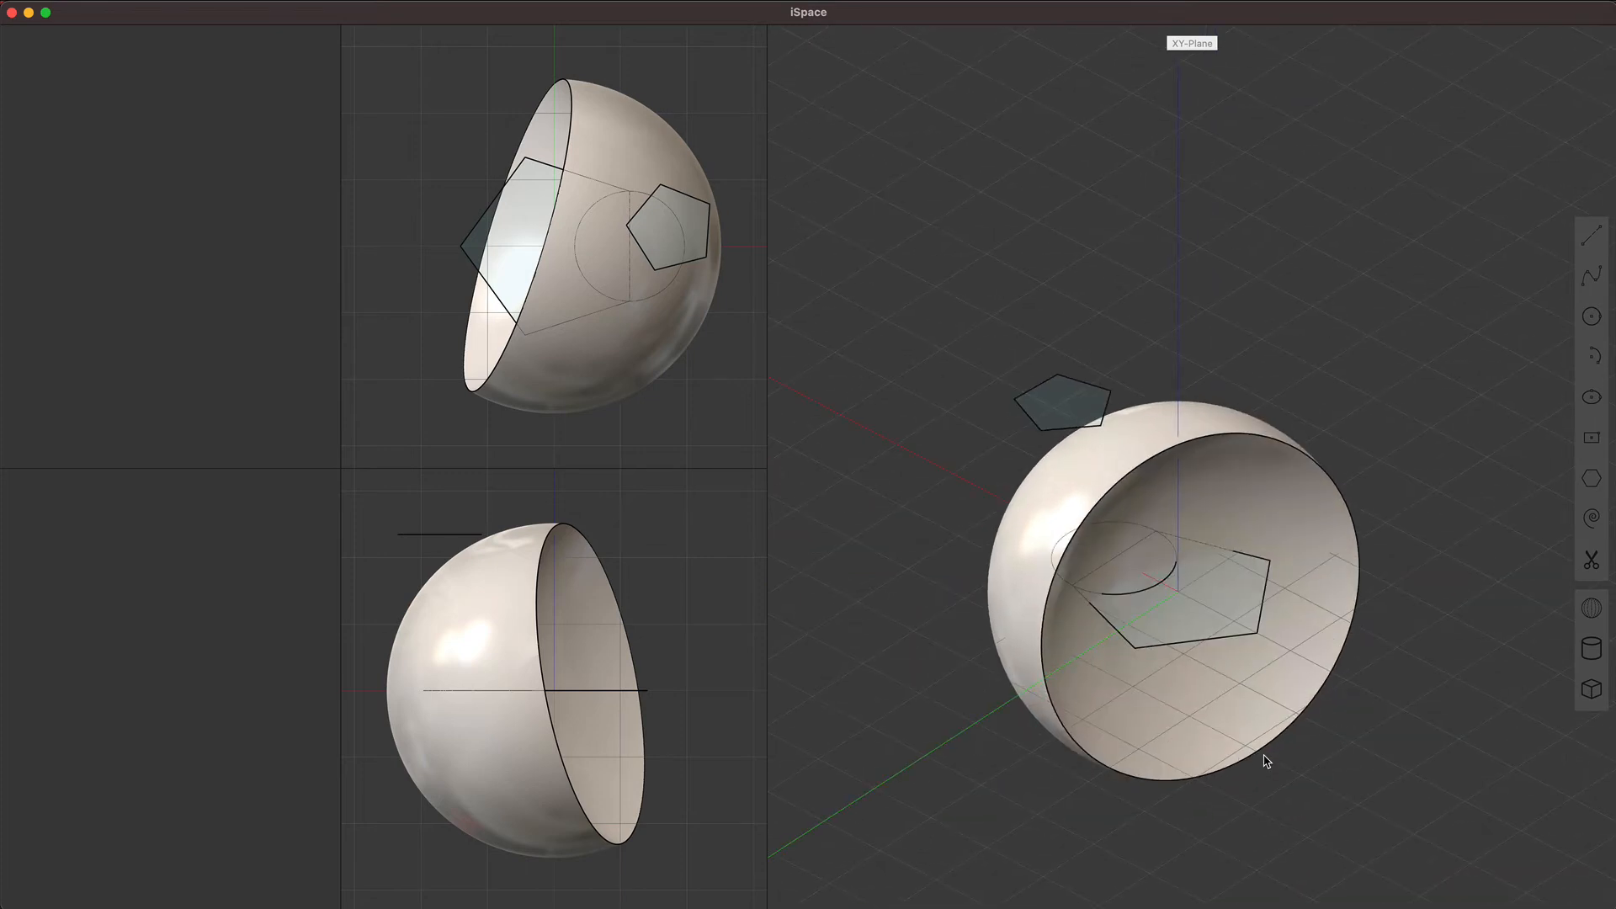
mouse_move(1591, 650)
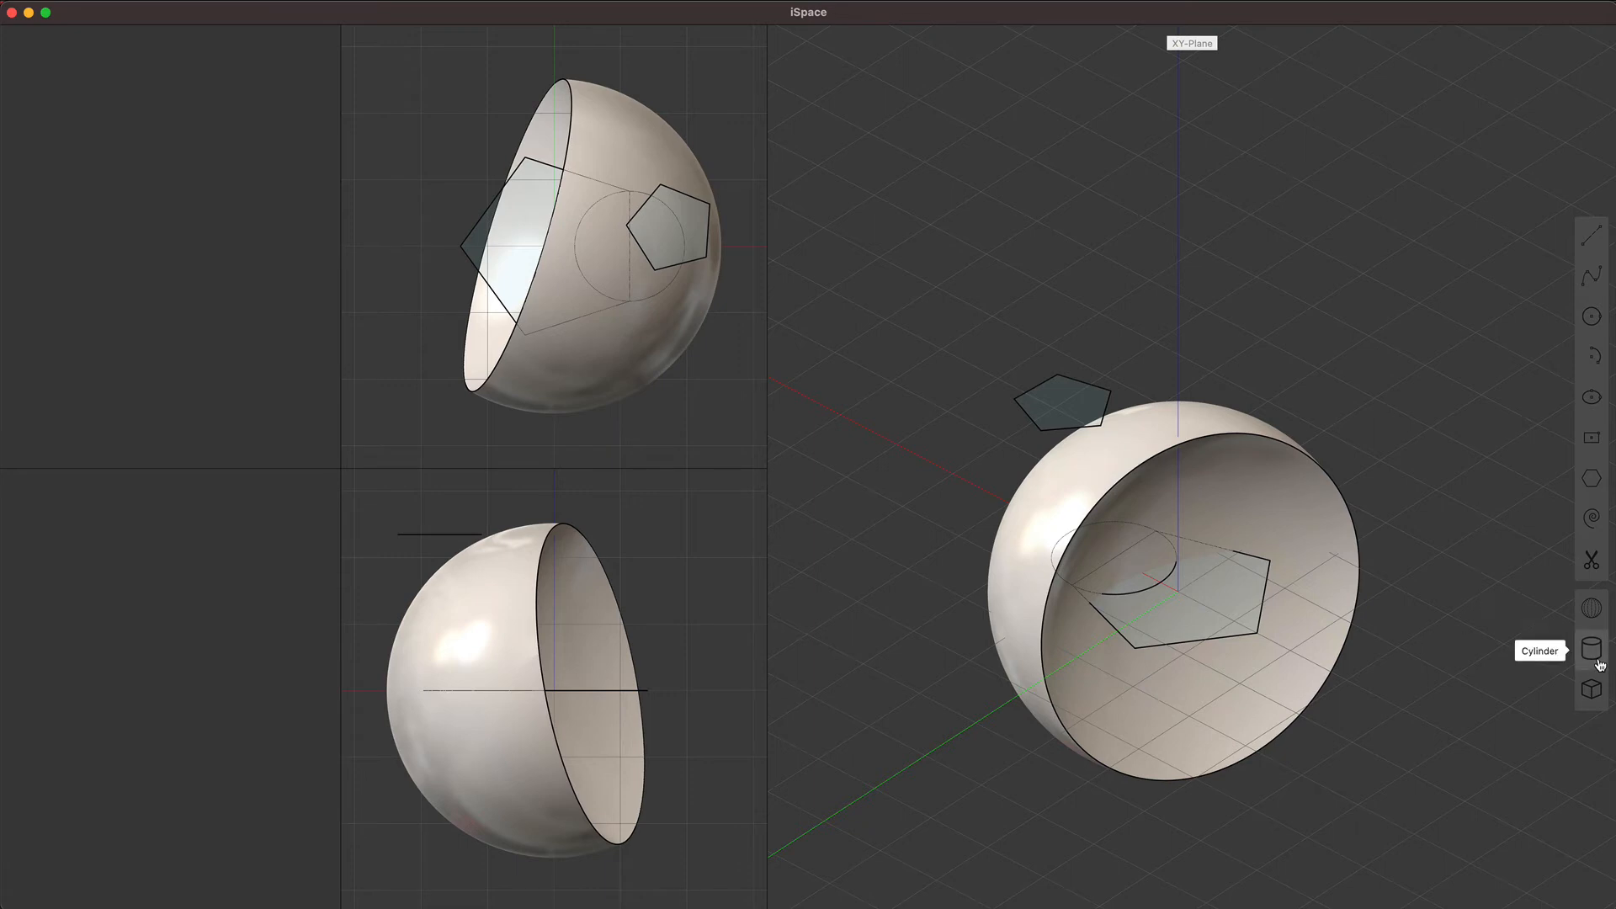
Step: Add a cylinder through the sliced sphere and accept the rounded notch cut where they meet
left_click(1591, 648)
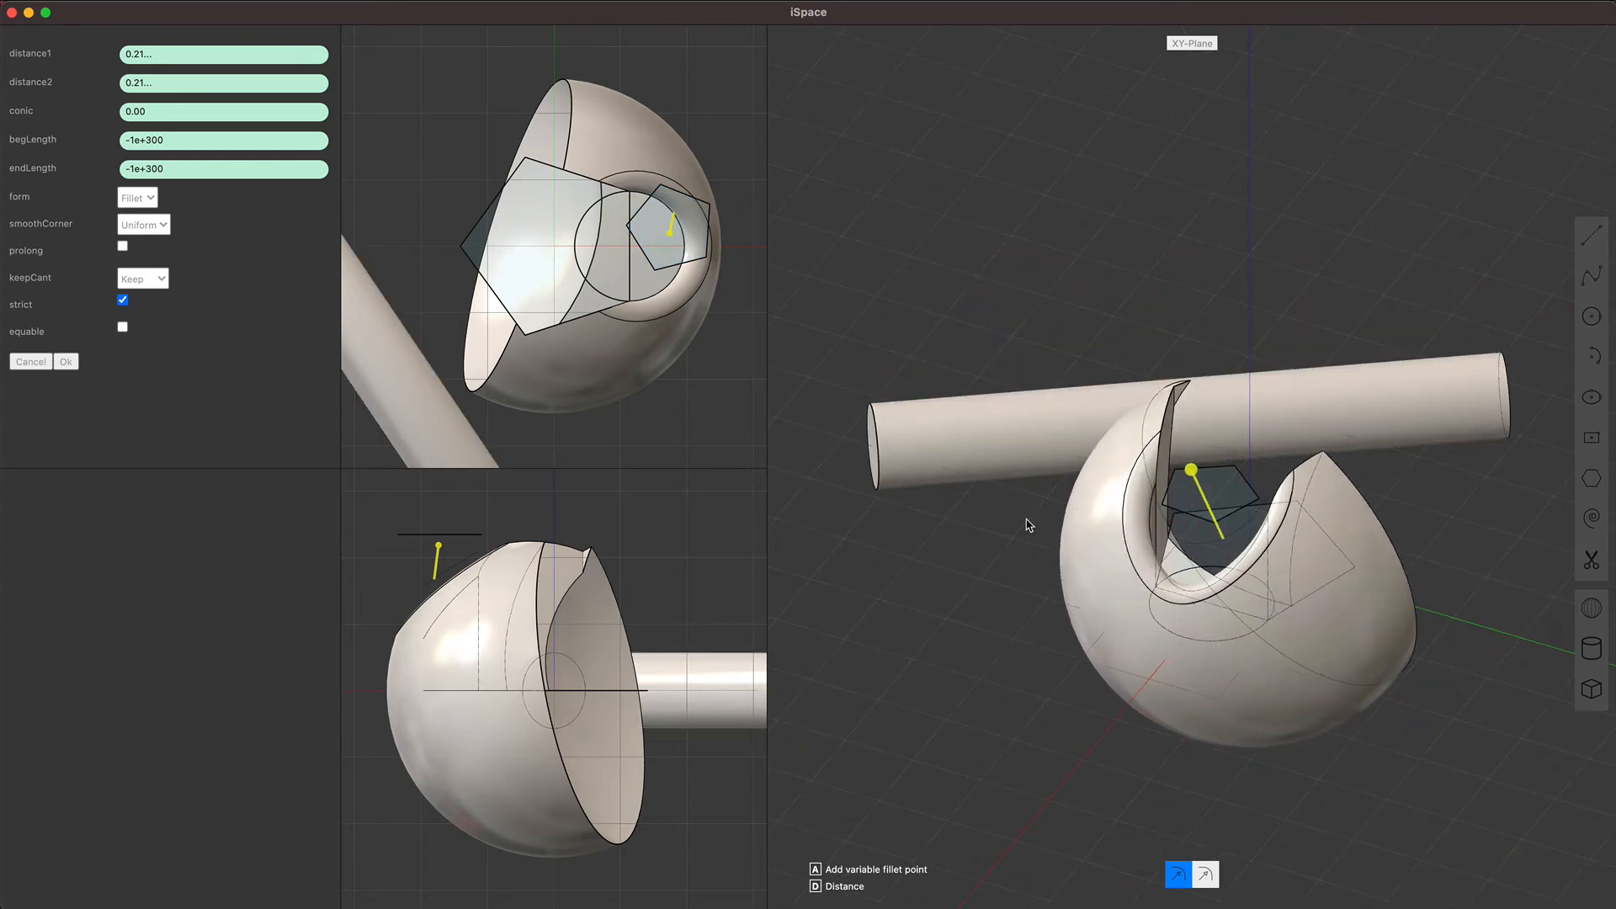
left_click(66, 362)
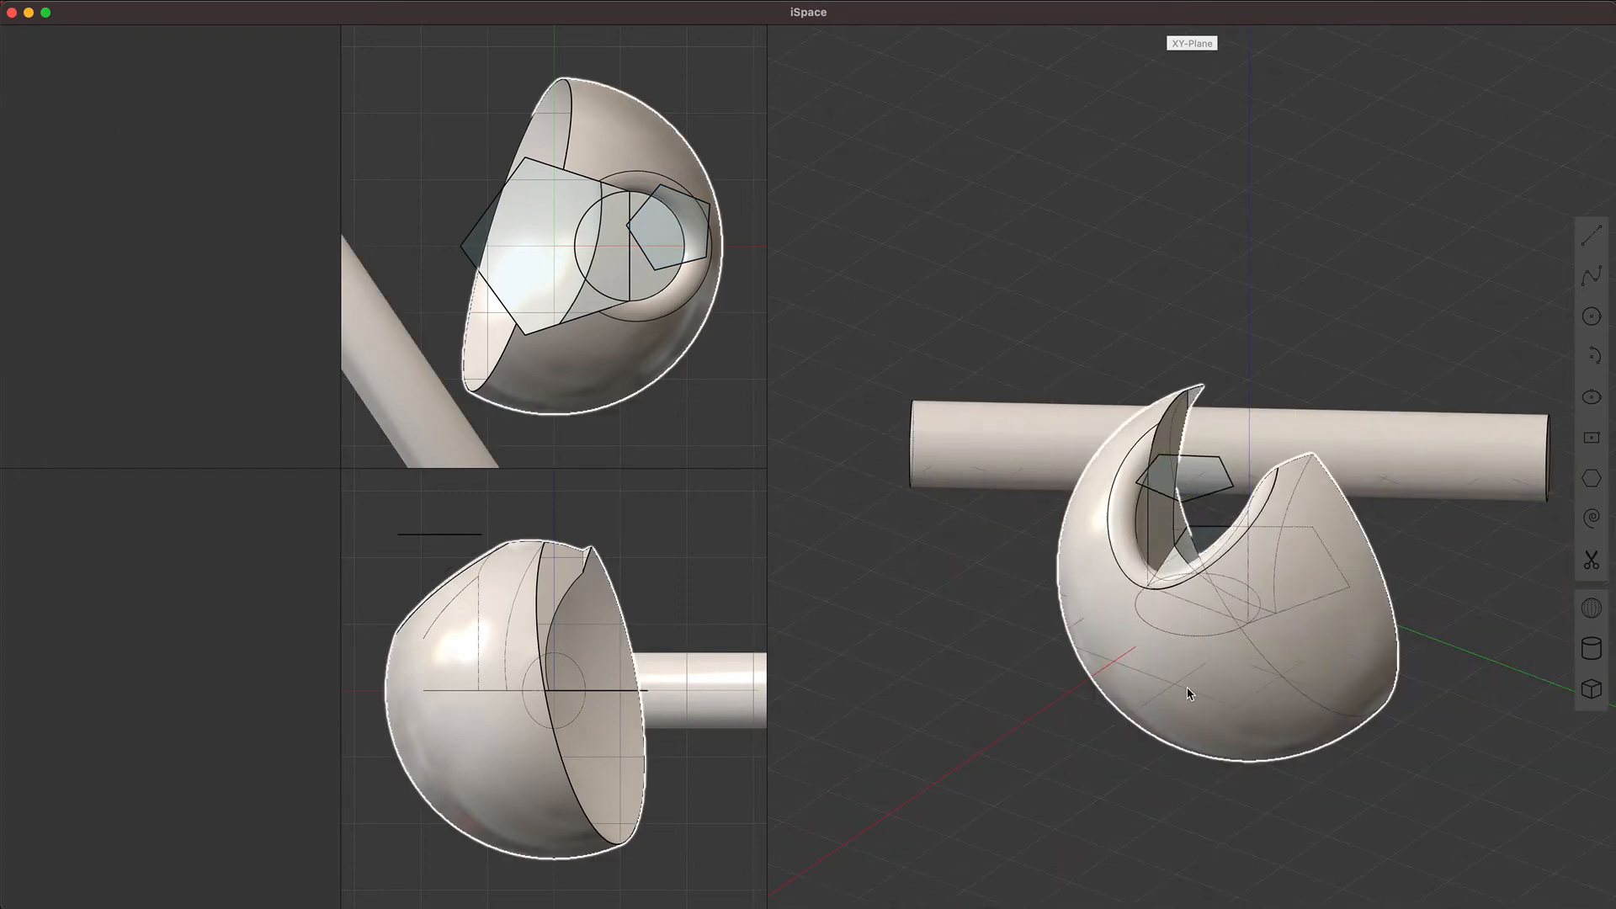
left_click(1188, 694)
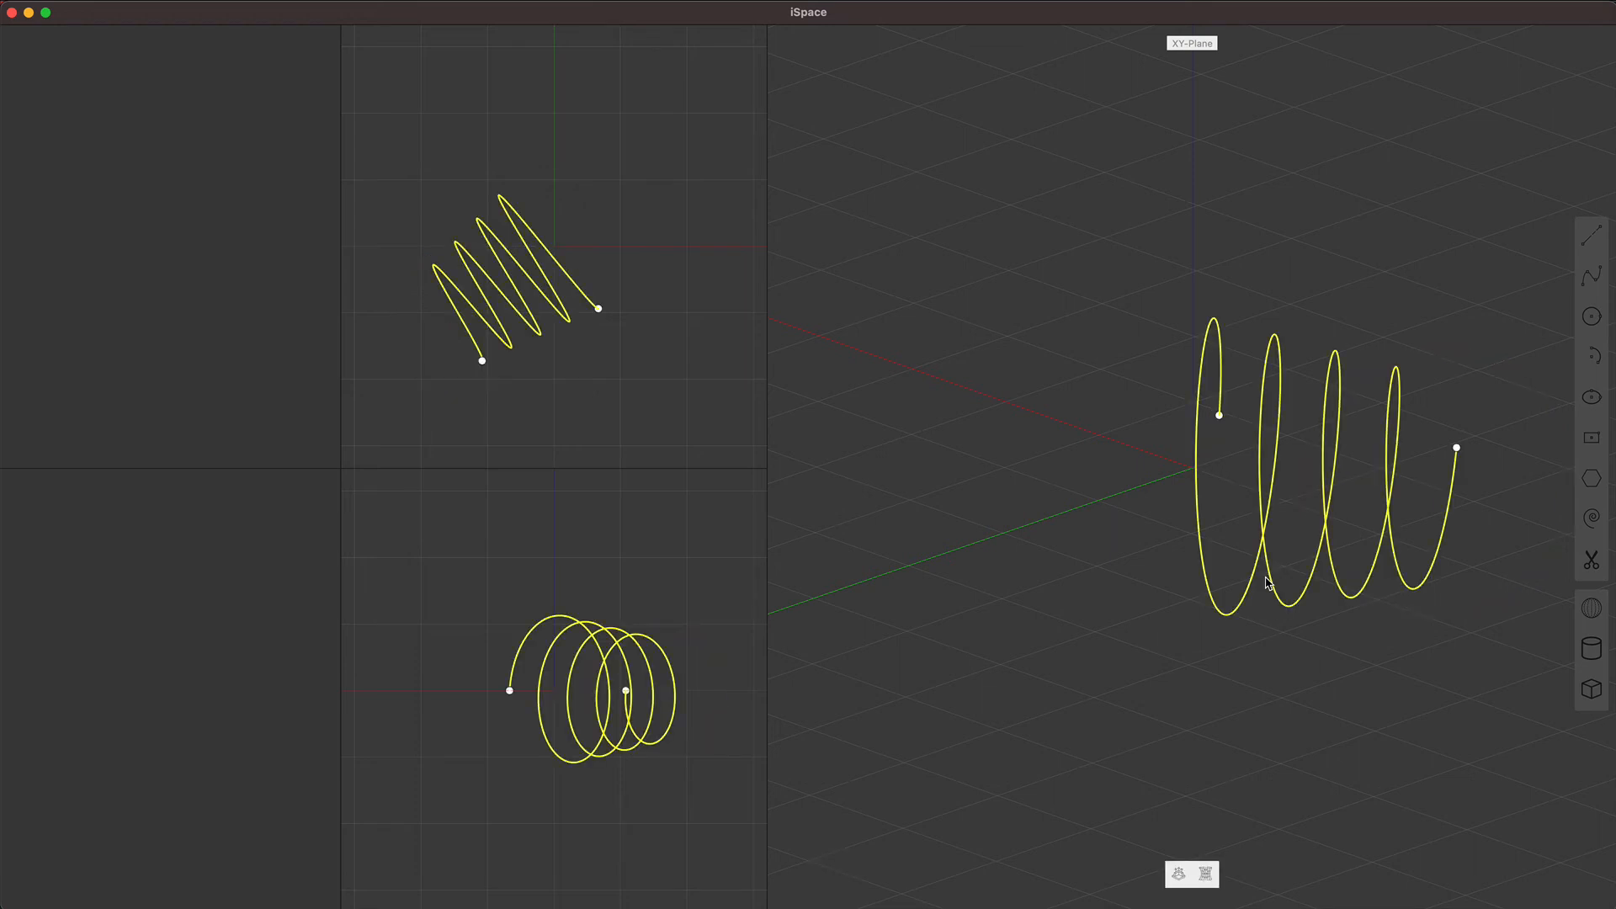
Step: Blend the cylinder's top edge into a narrow sloped rim and accept it
left_click(1591, 648)
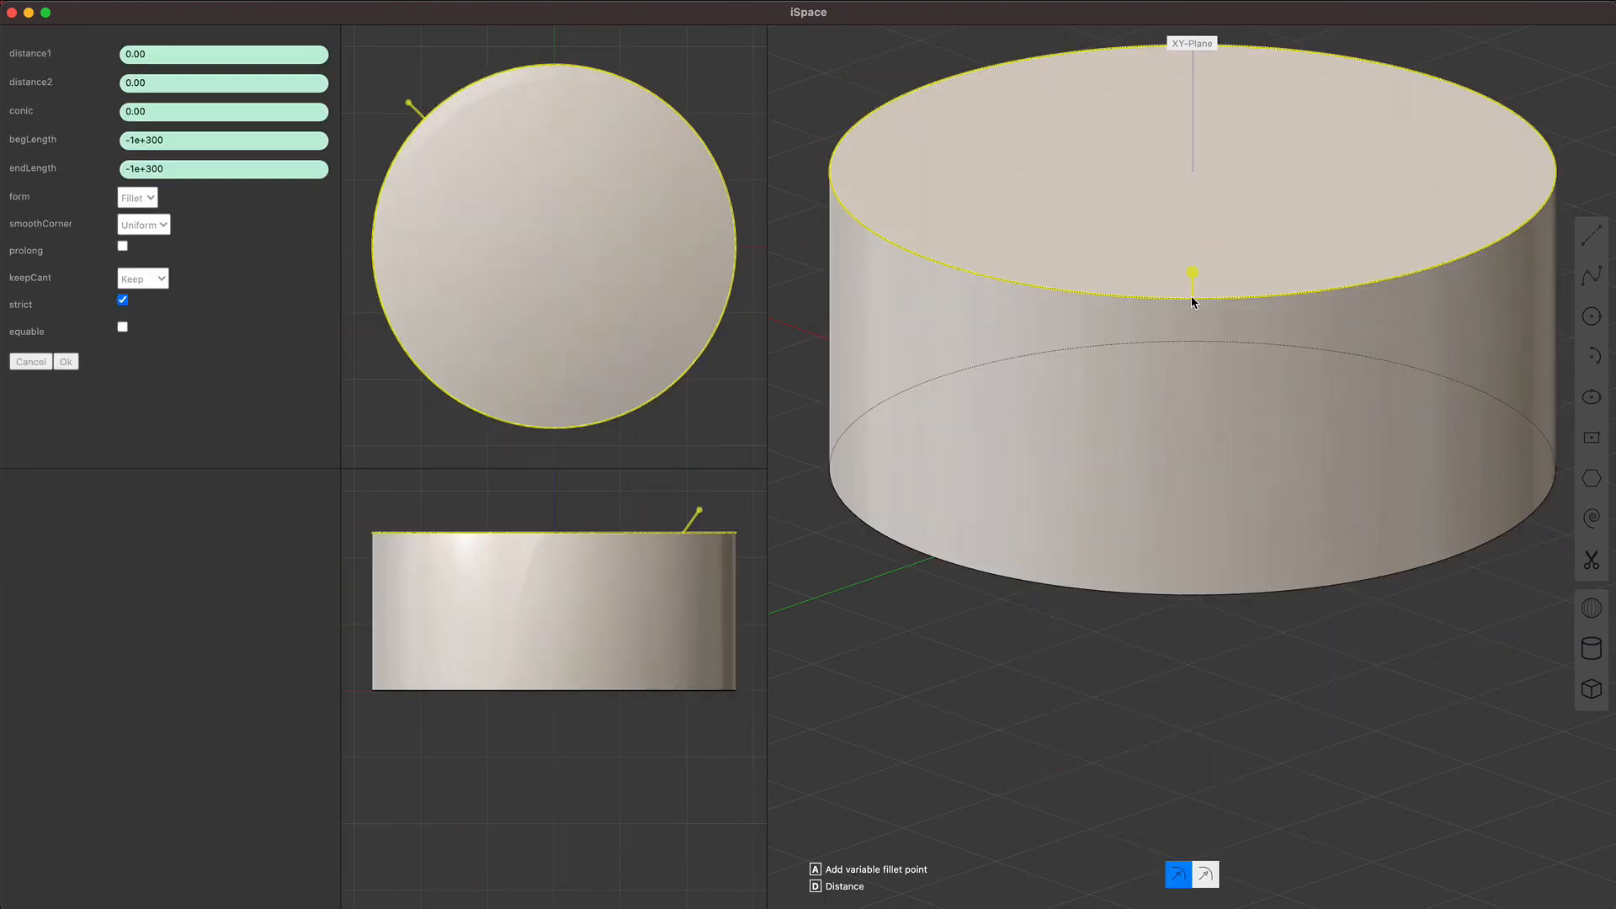
left_click_drag(1192, 274, 1340, 341)
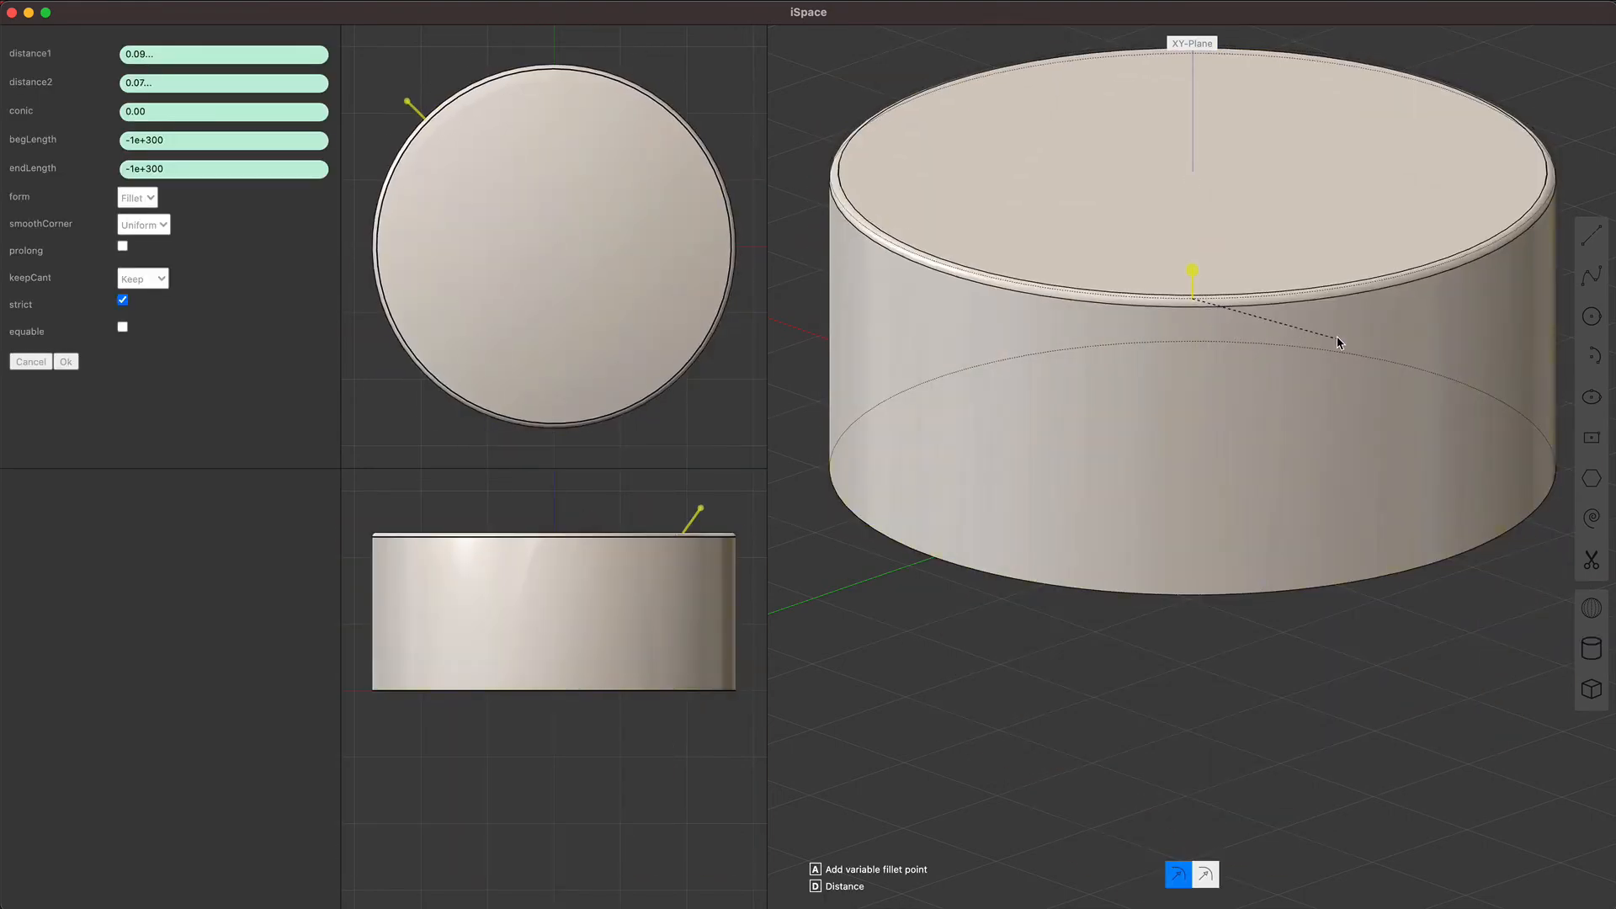
left_click(66, 361)
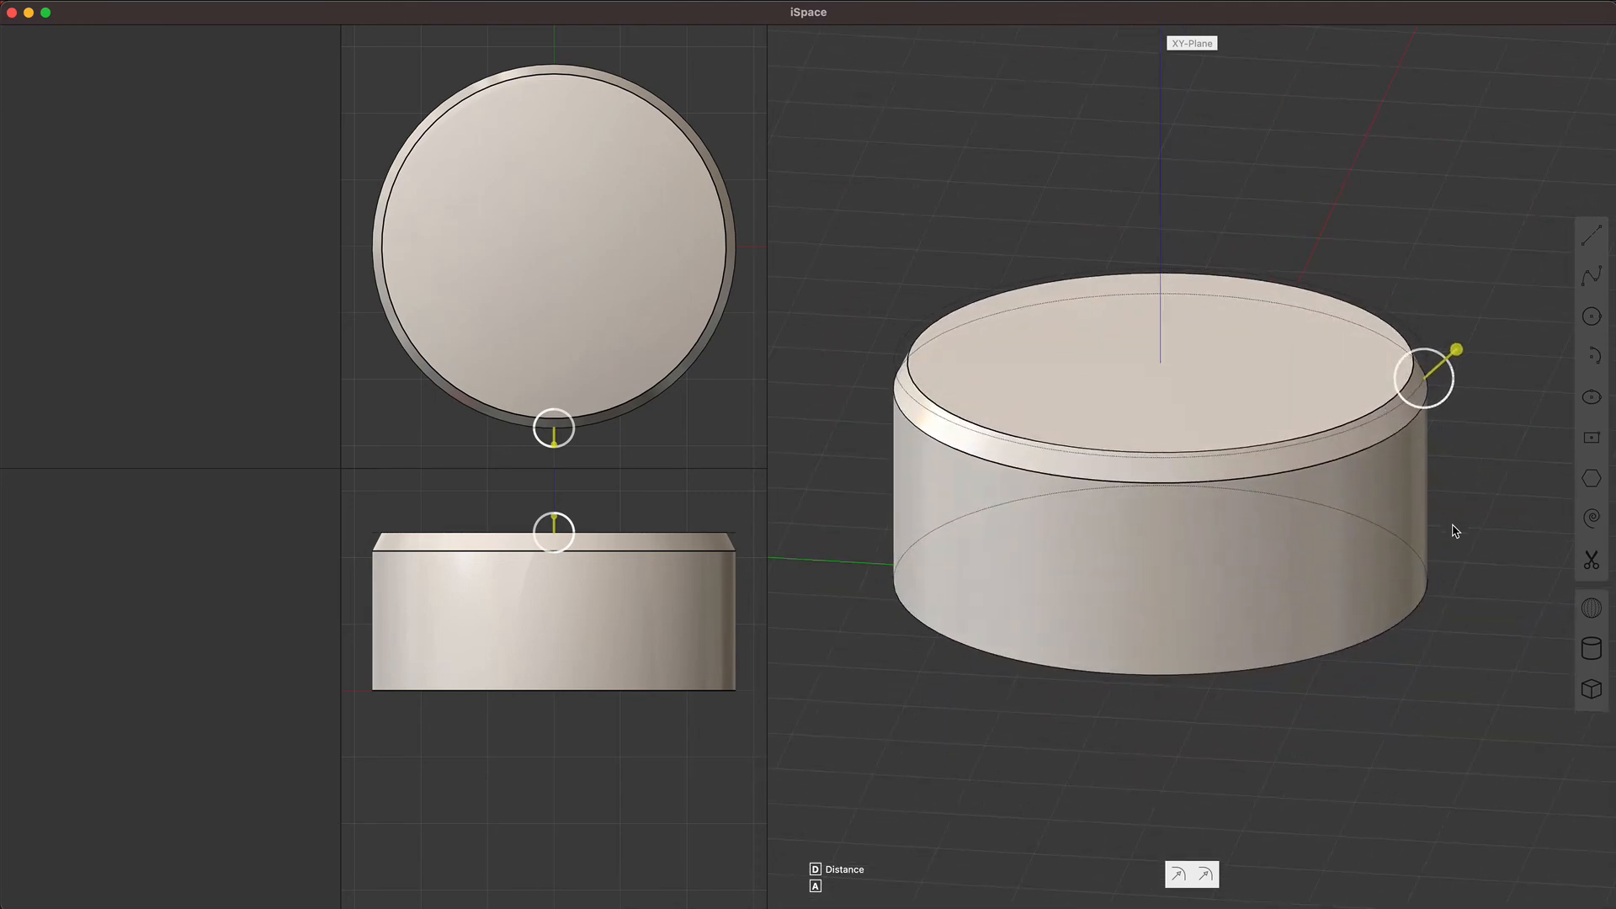
mouse_move(1454, 531)
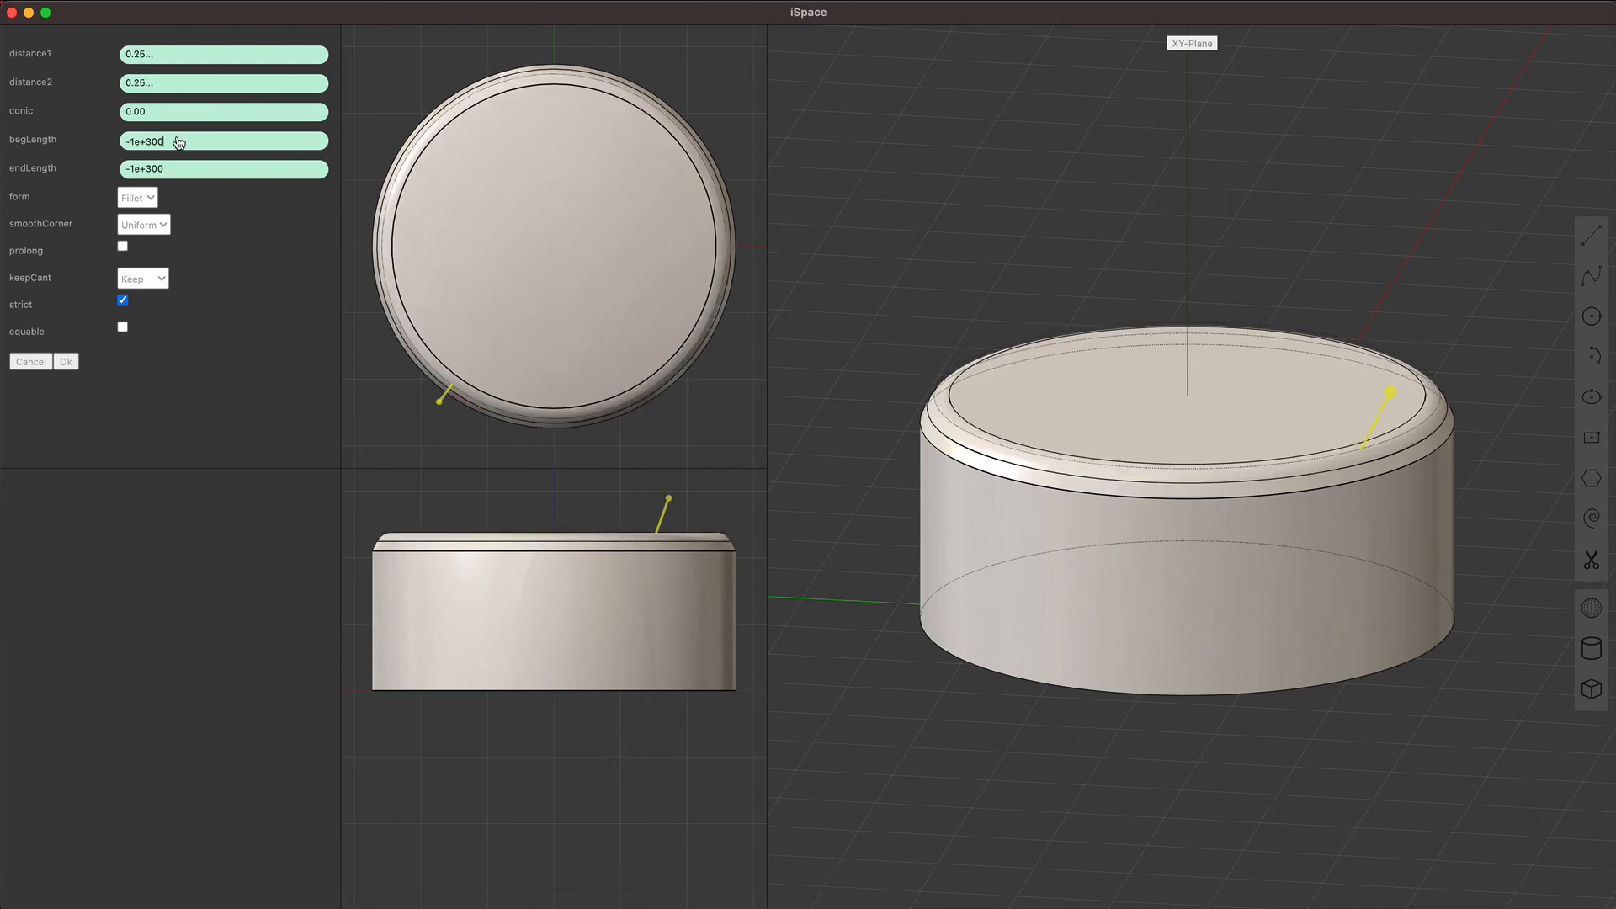
type("1.00")
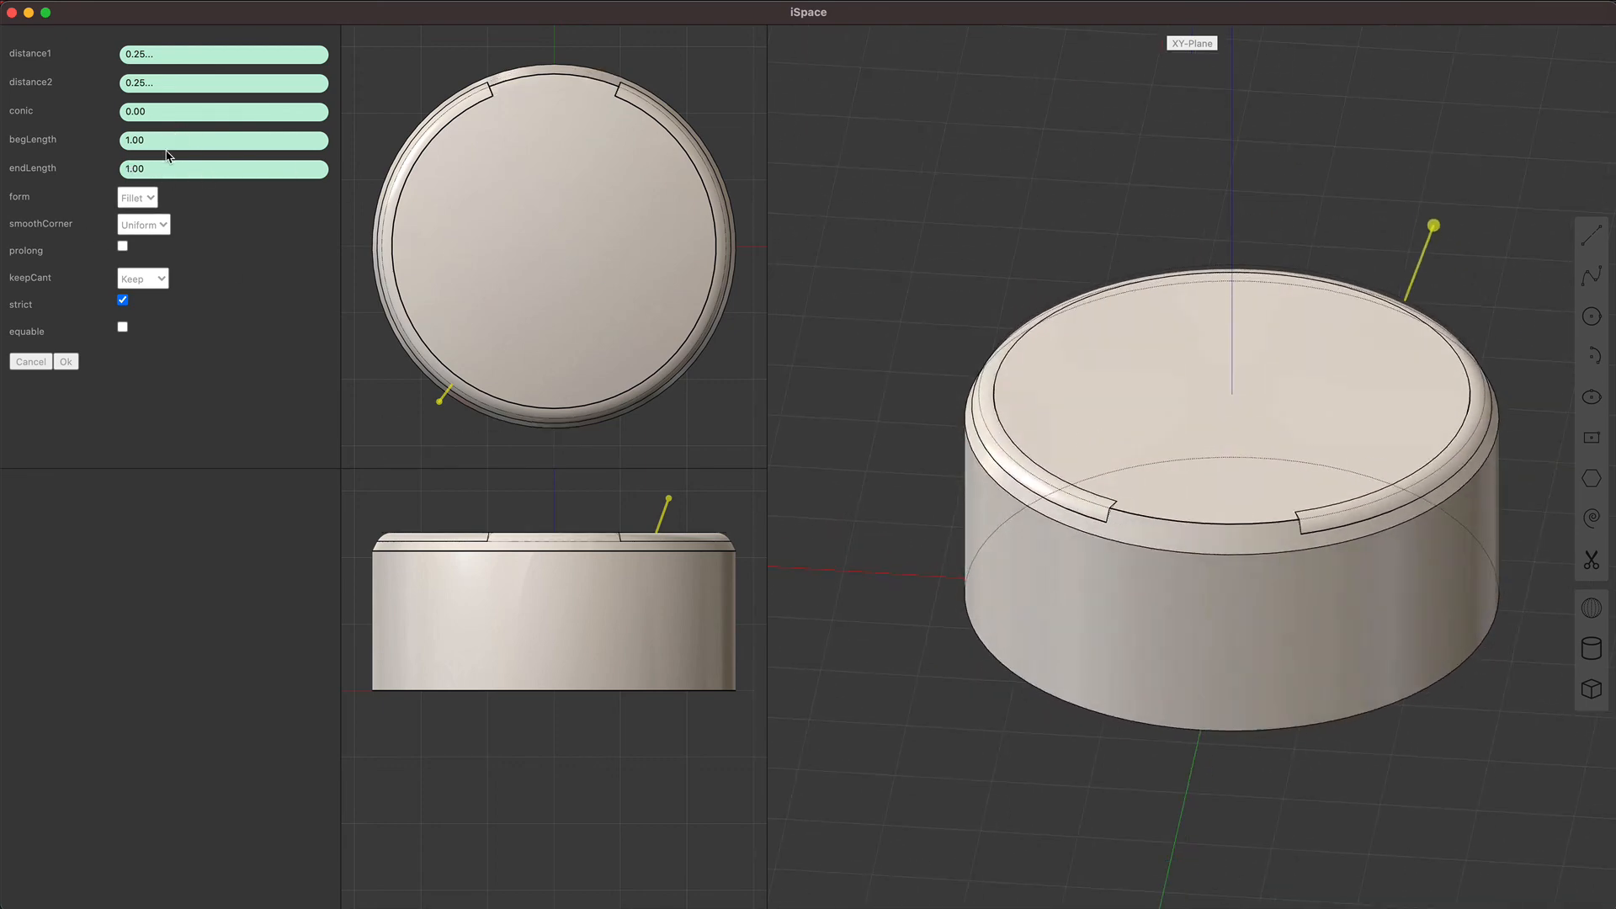
type("1.50")
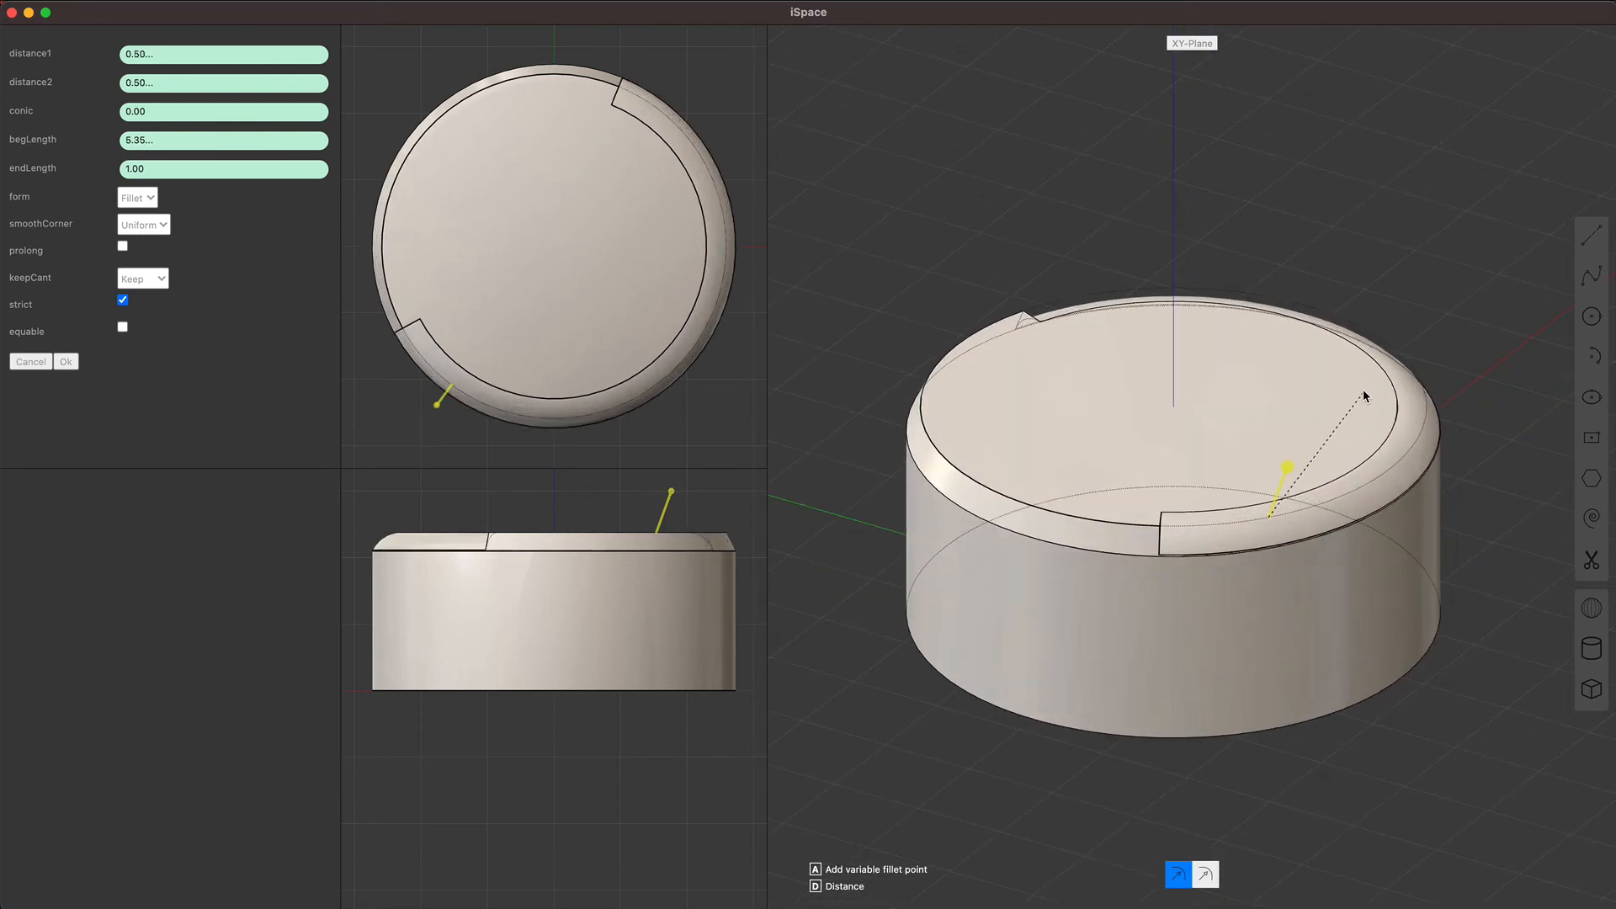
left_click(66, 362)
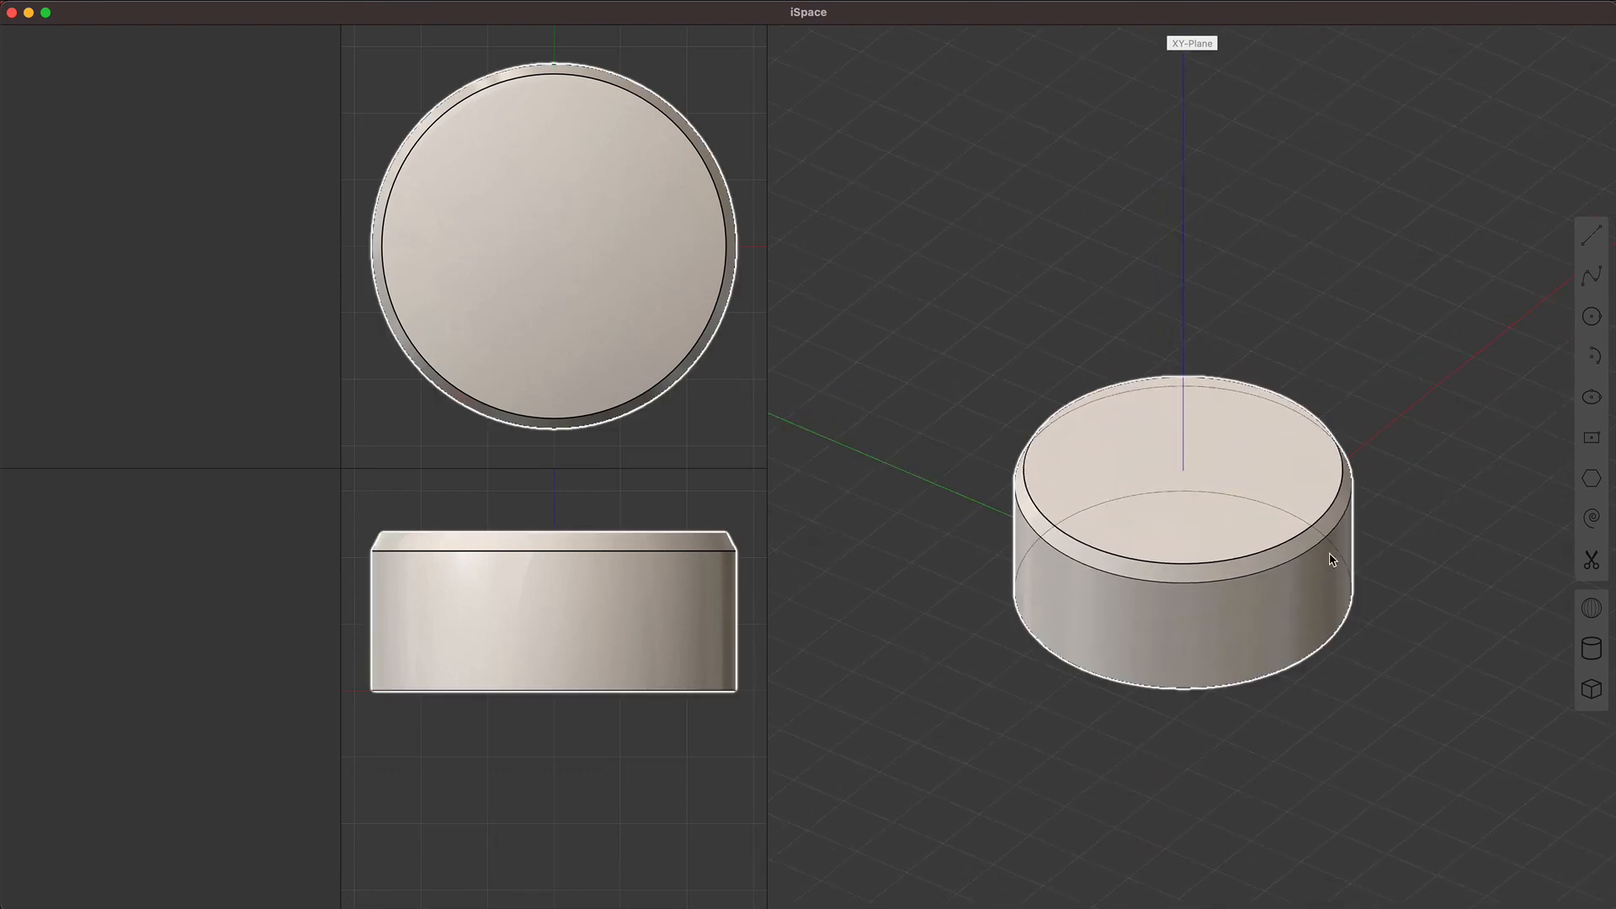
Step: Slice the cylinder to a half-disc with a spline cut, then add a tall cylinder across its flat face
left_click(1591, 276)
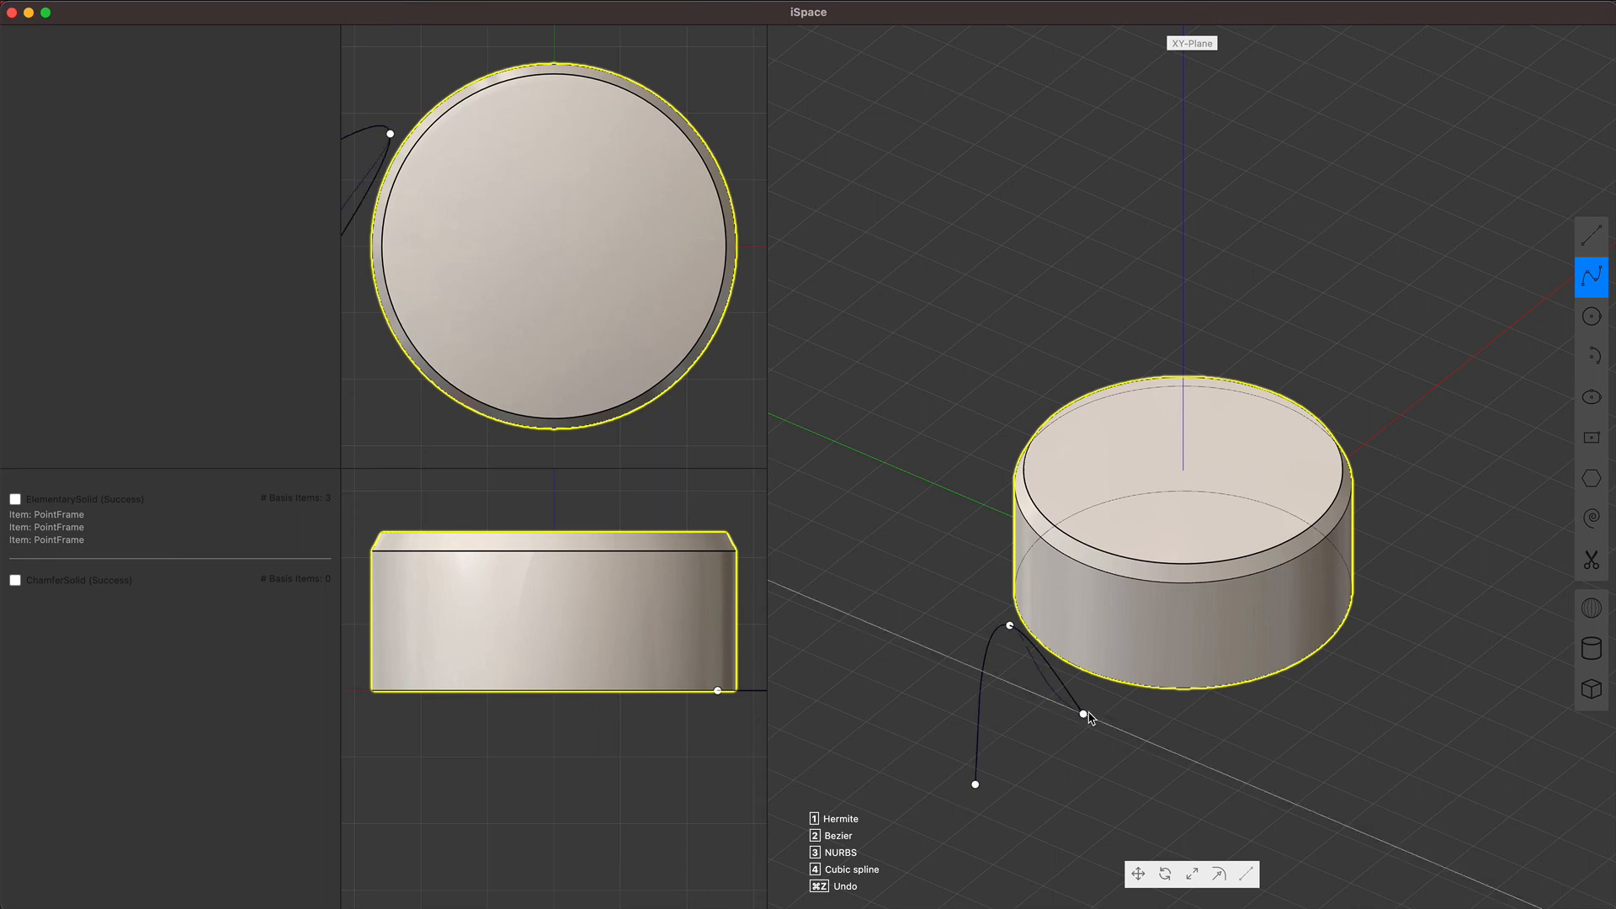
left_click_drag(1083, 715, 1515, 451)
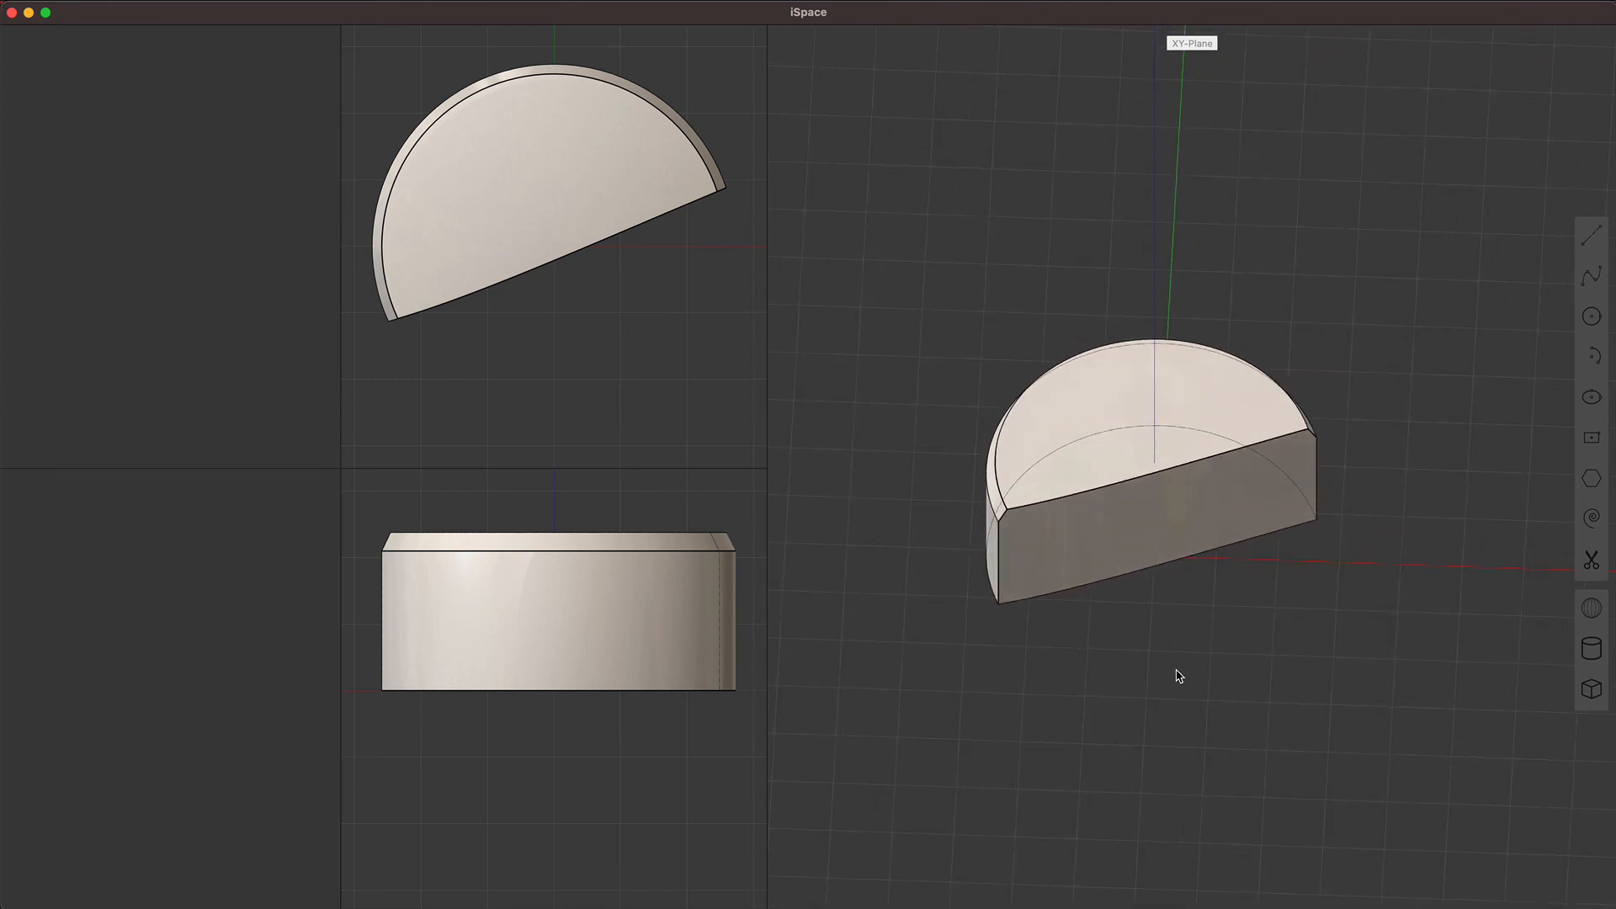
left_click(1591, 649)
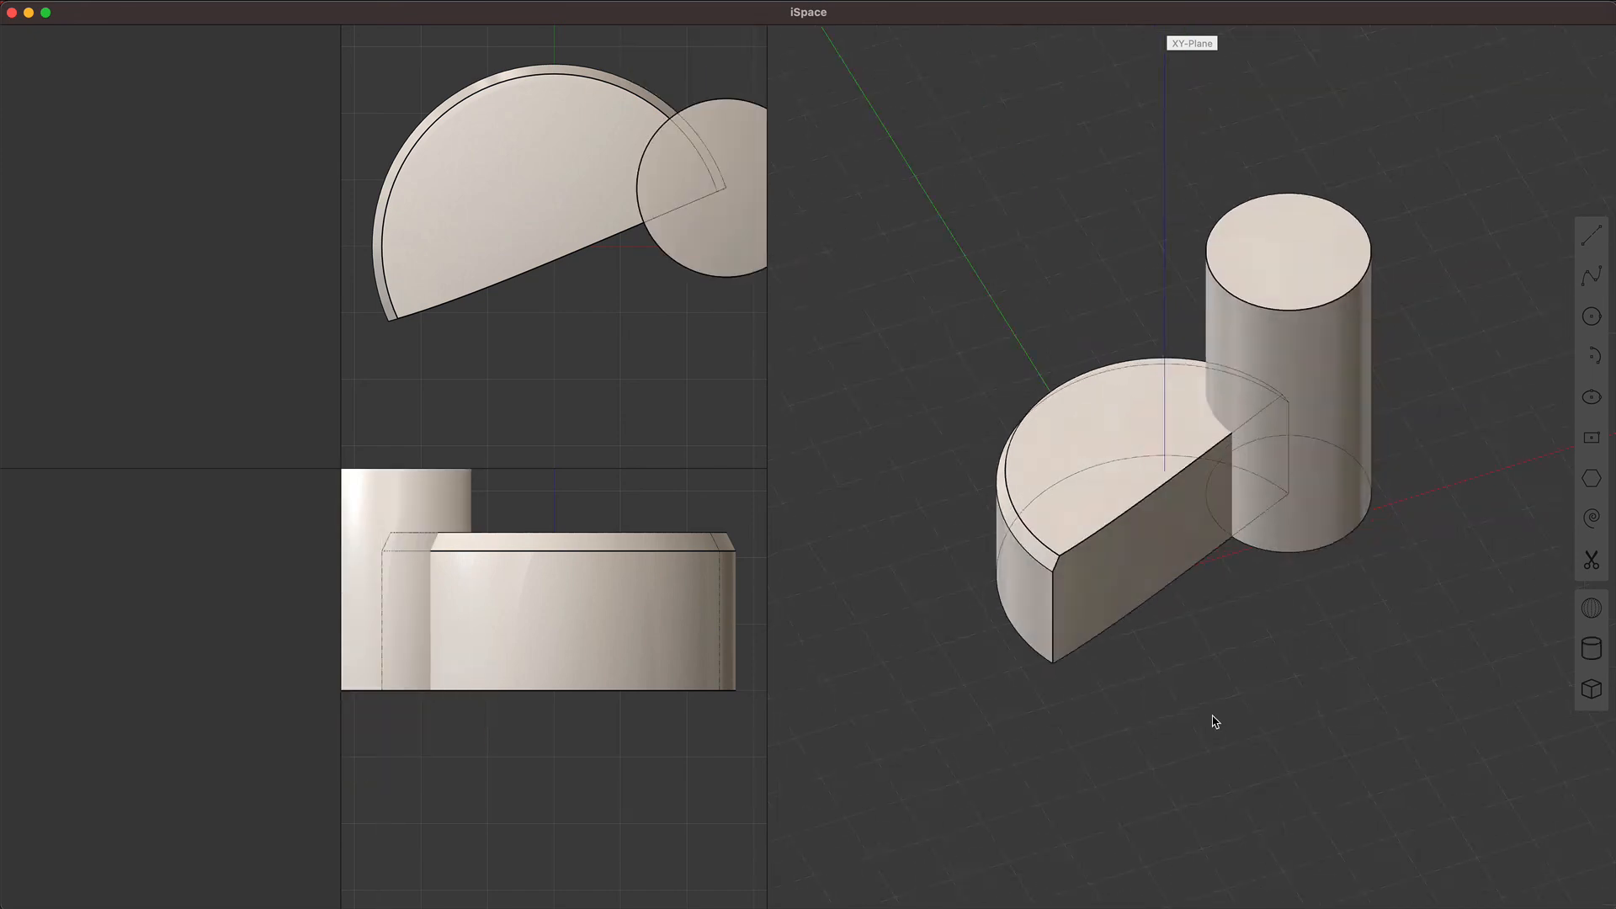
Step: Add a second larger cylinder and subtract both cylinders from the half-disc via Boolean difference
left_click(1591, 648)
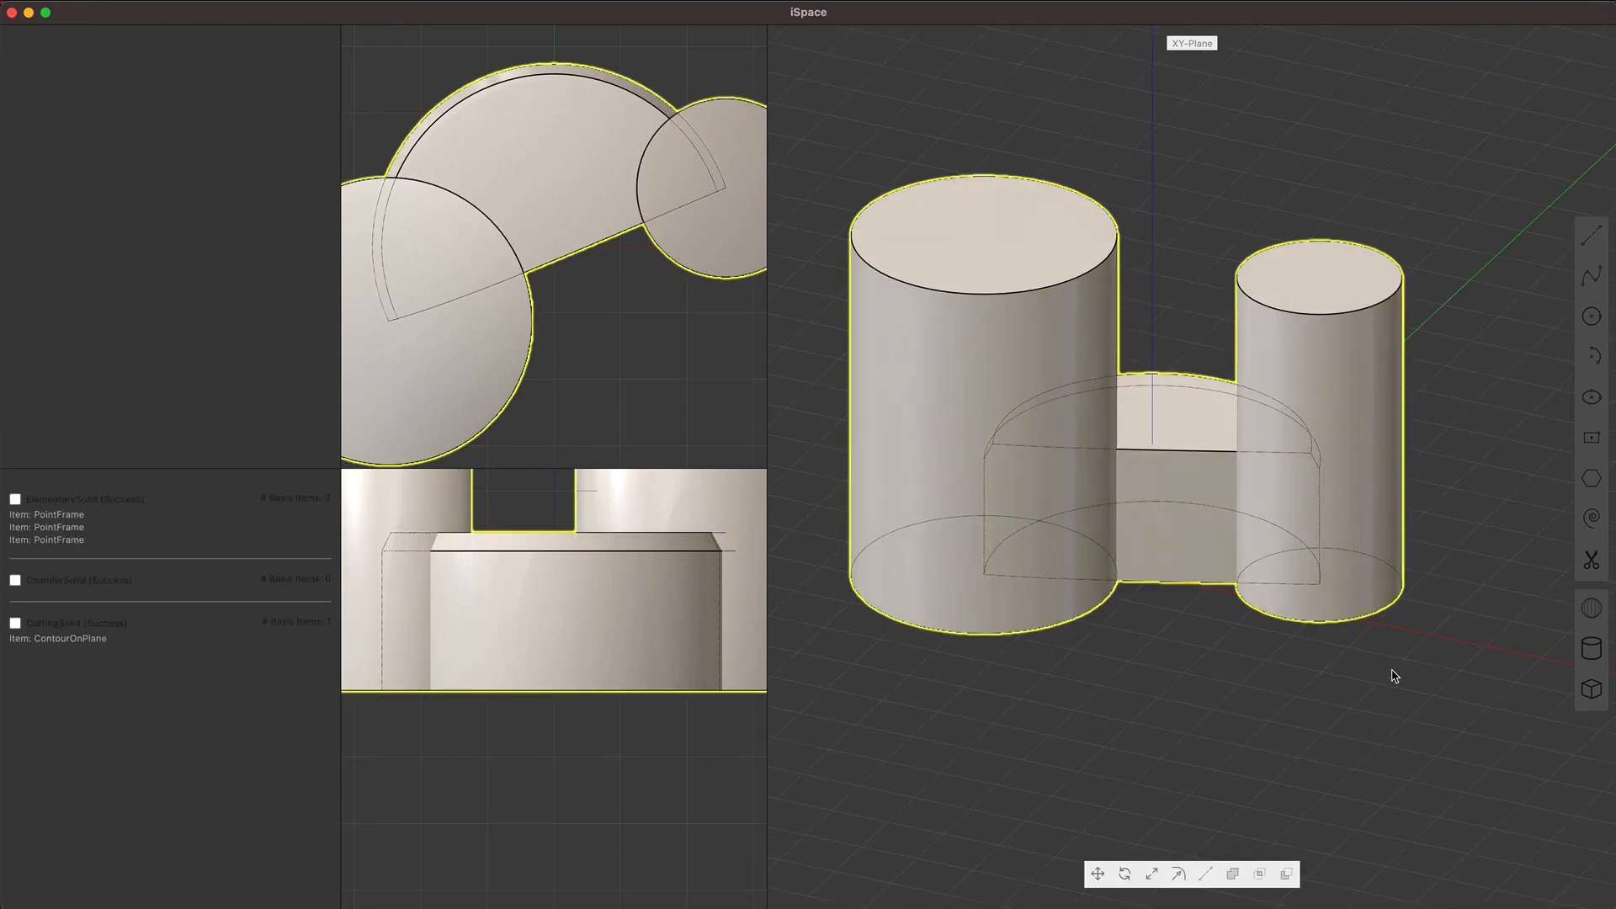
mouse_move(1286, 873)
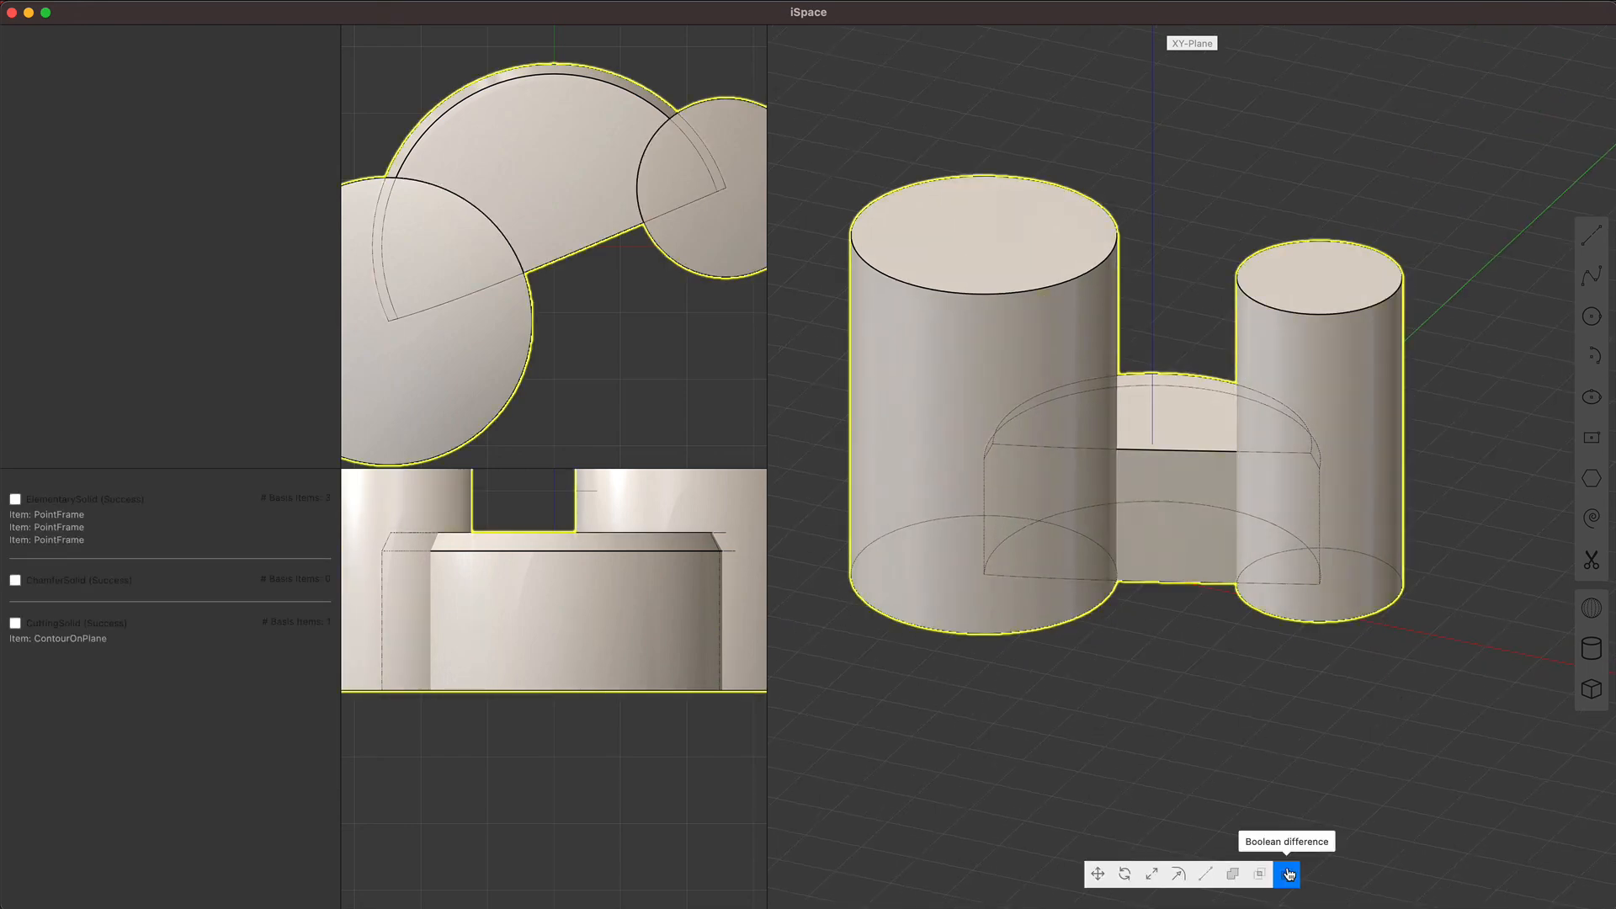
left_click(1286, 874)
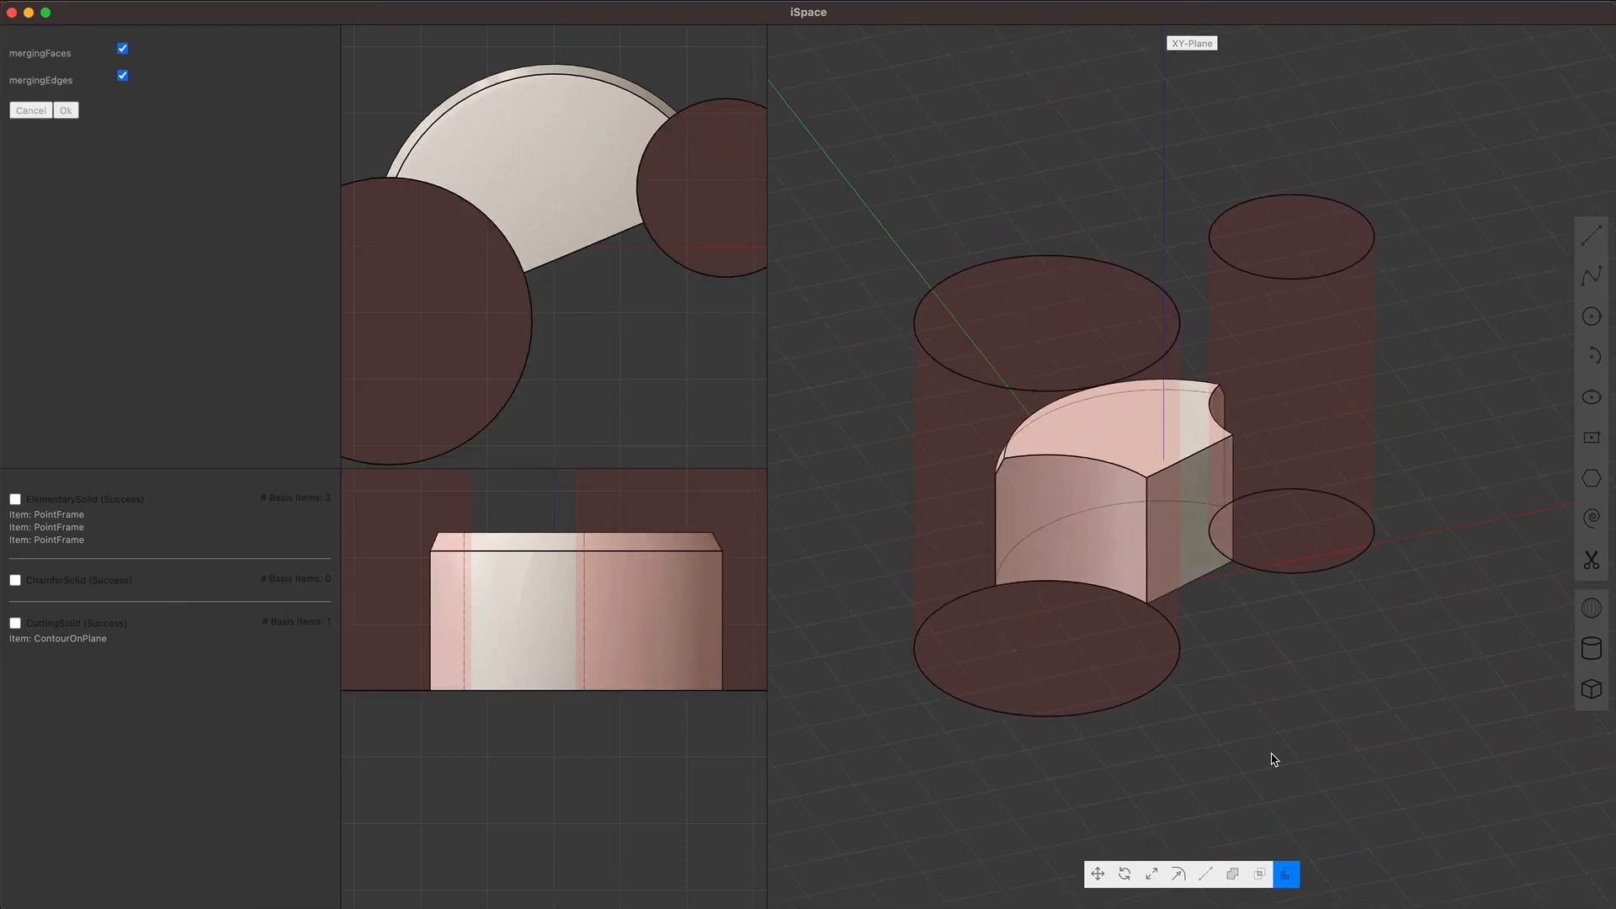
left_click(65, 111)
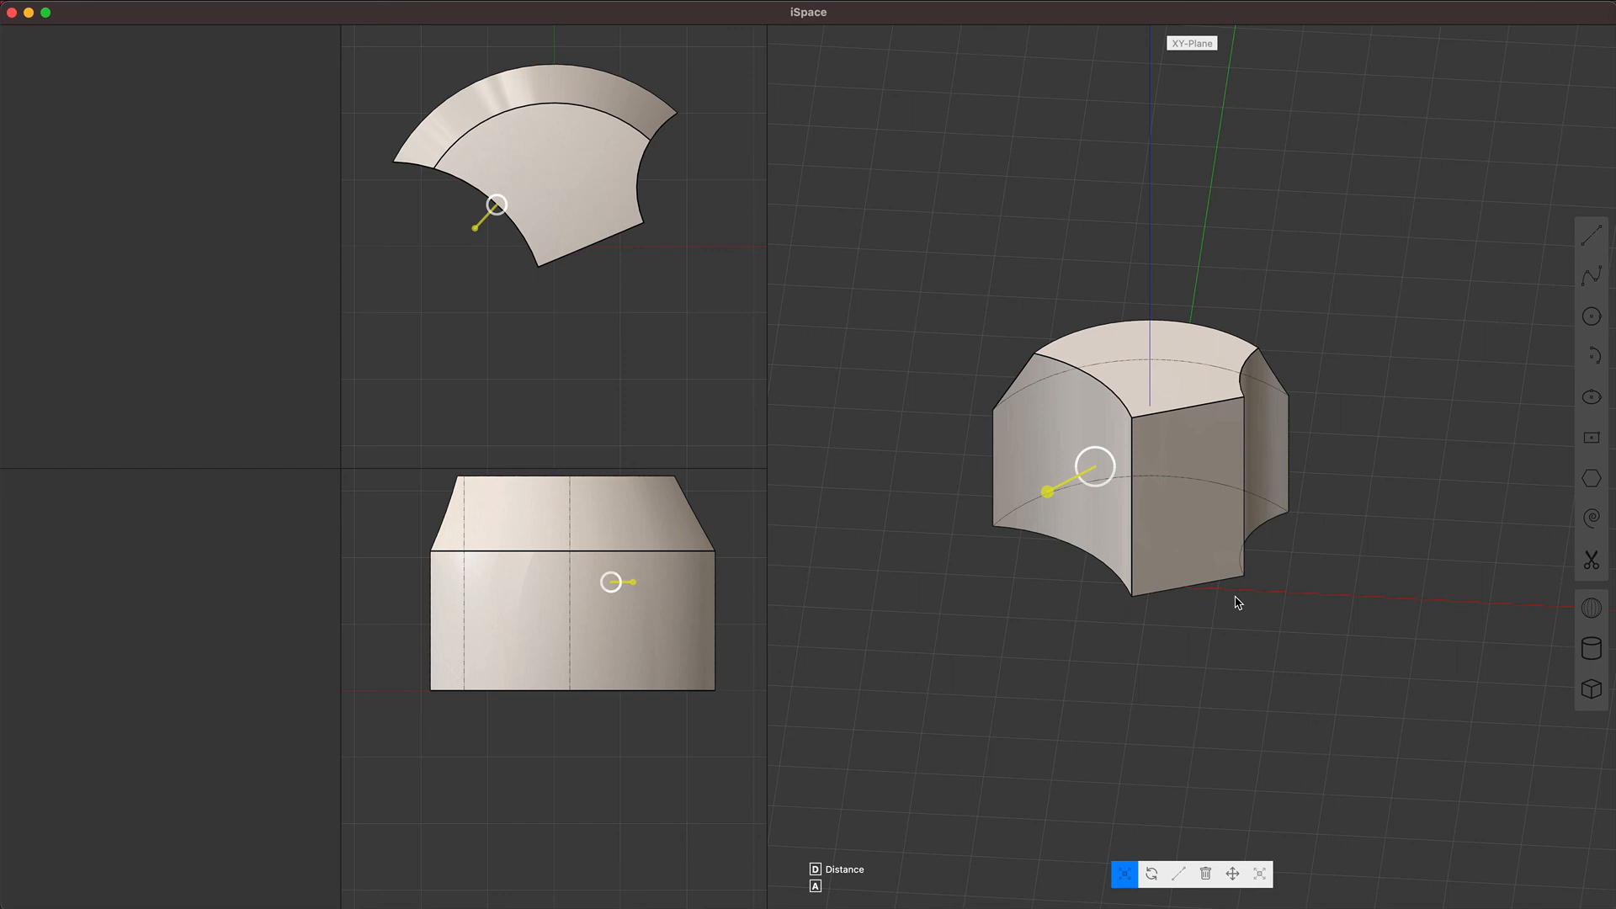
mouse_move(1288, 616)
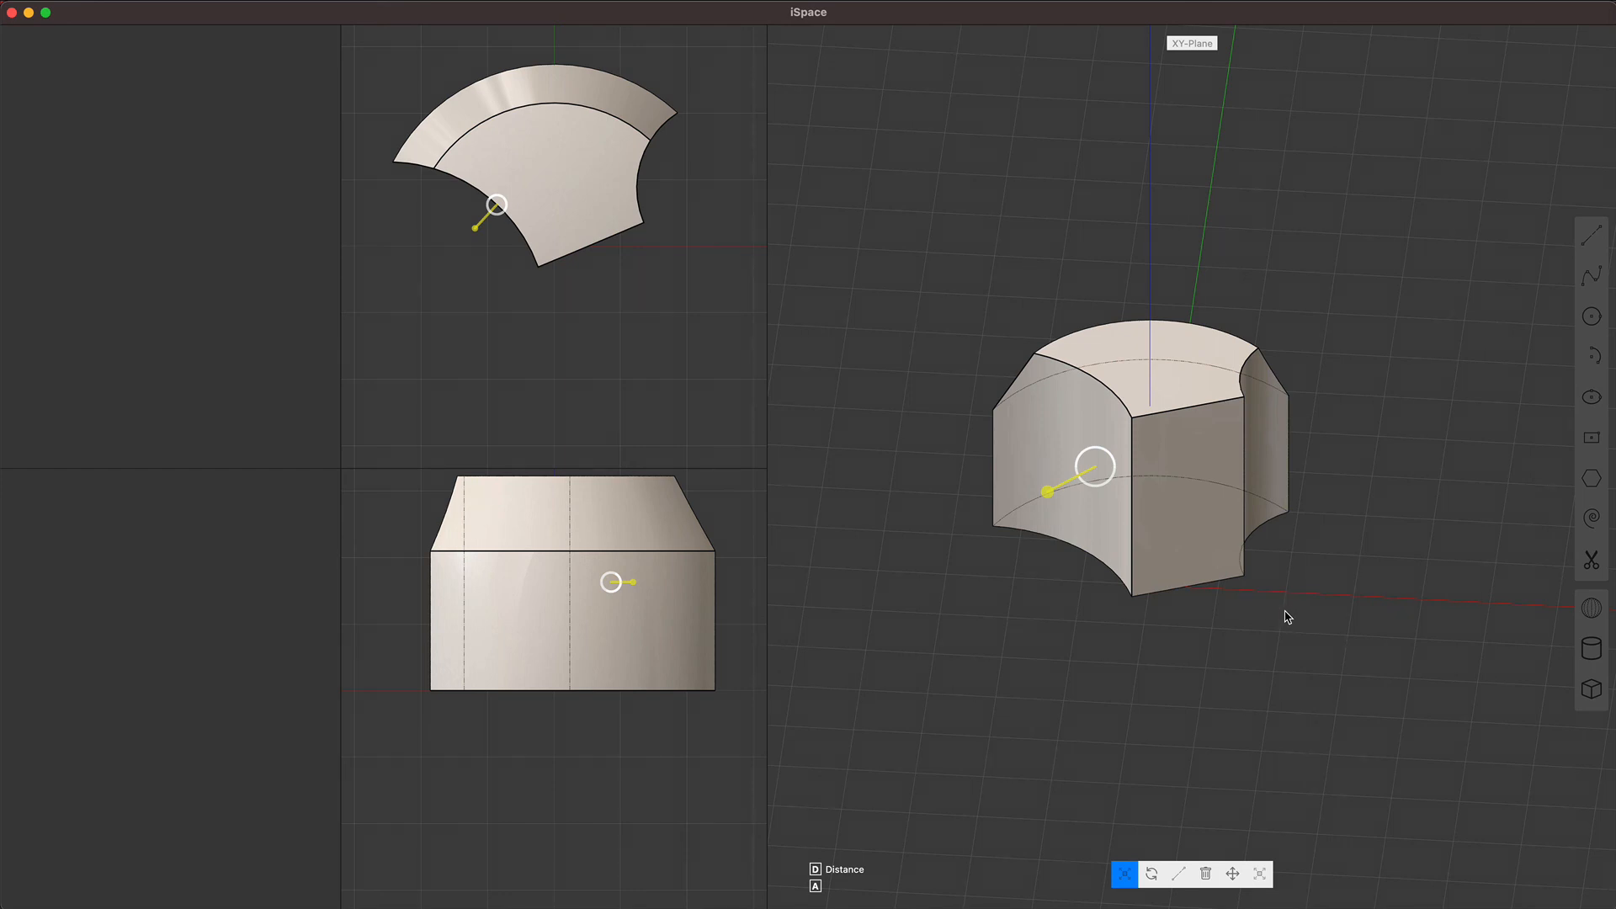